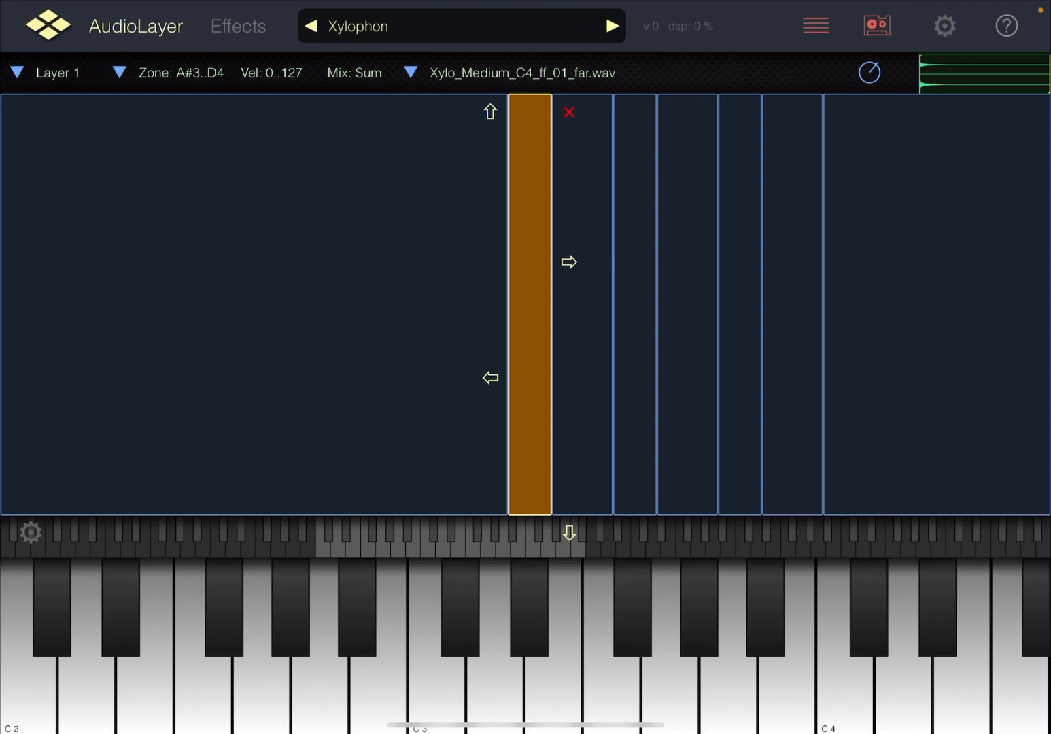
Bring up the Instruments browser from the Xylophon instrument's name bar.
left_click(670, 626)
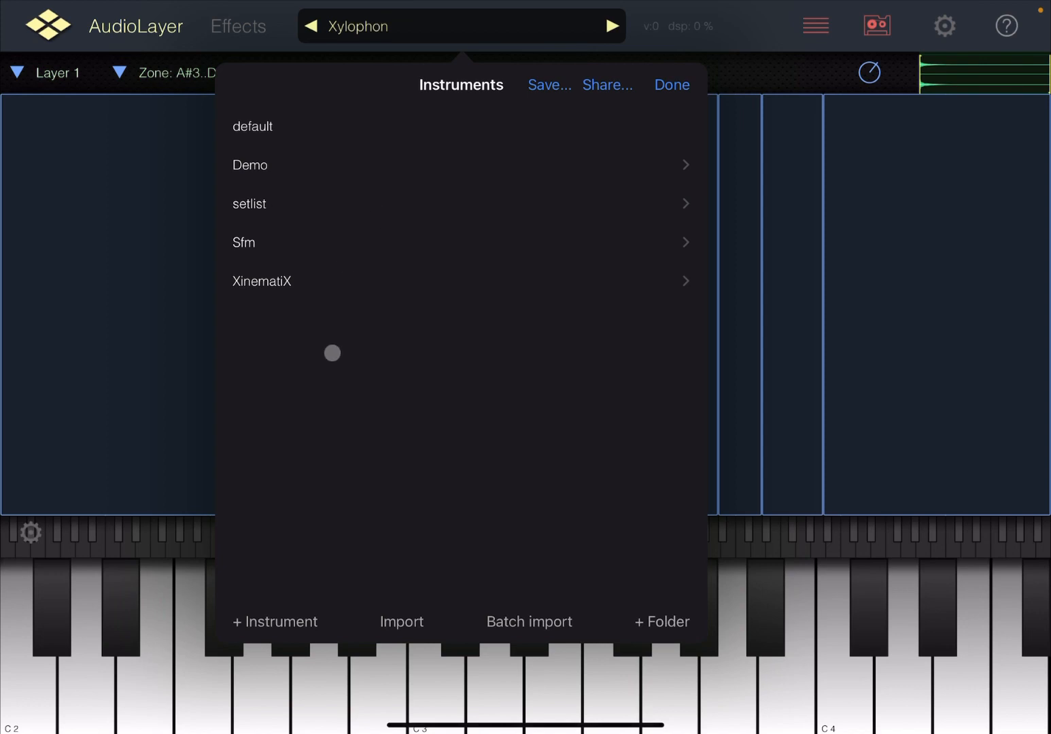
Import Super Saw 3.sf2 into the Sfm folder as the new 0-000 SupSawA instrument.
left_click(242, 243)
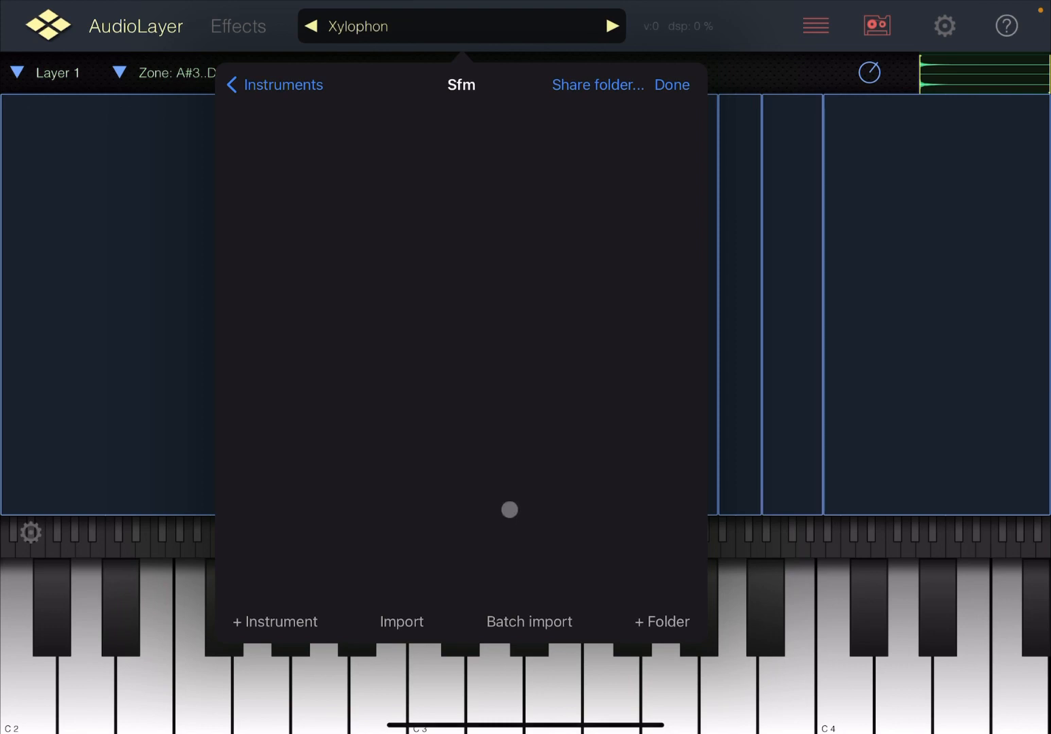
left_click(402, 621)
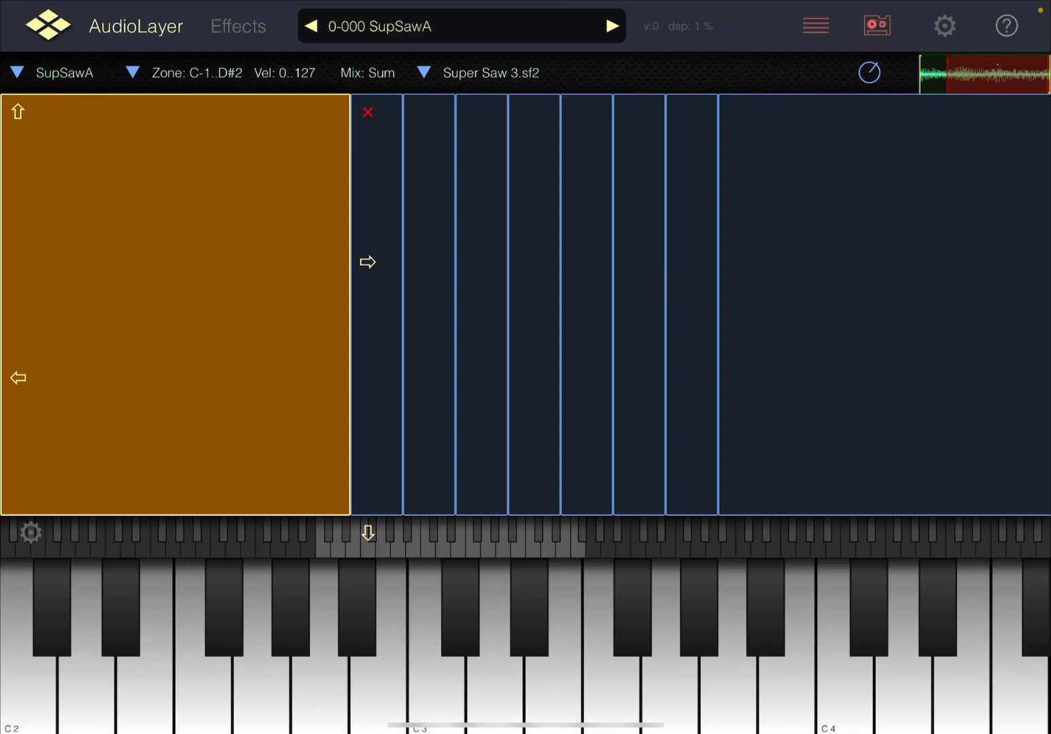
Save SupSawA as 'TestSFM1' in the Sfm folder and return to the instruments list.
left_click(514, 259)
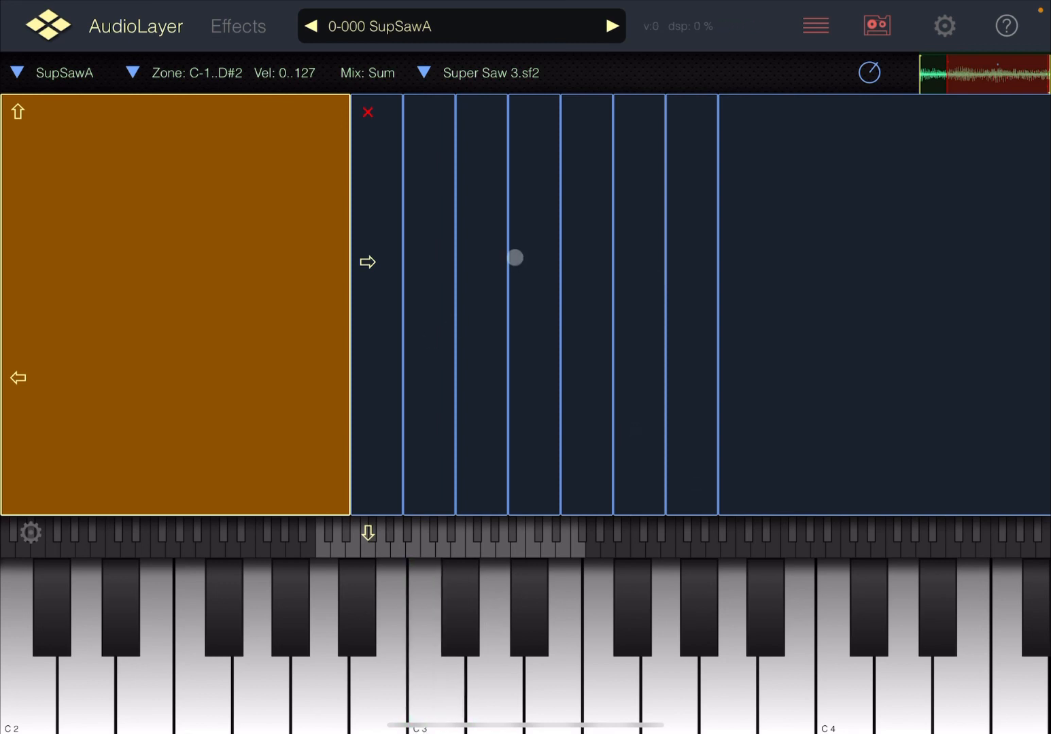
left_click_drag(513, 259, 547, 235)
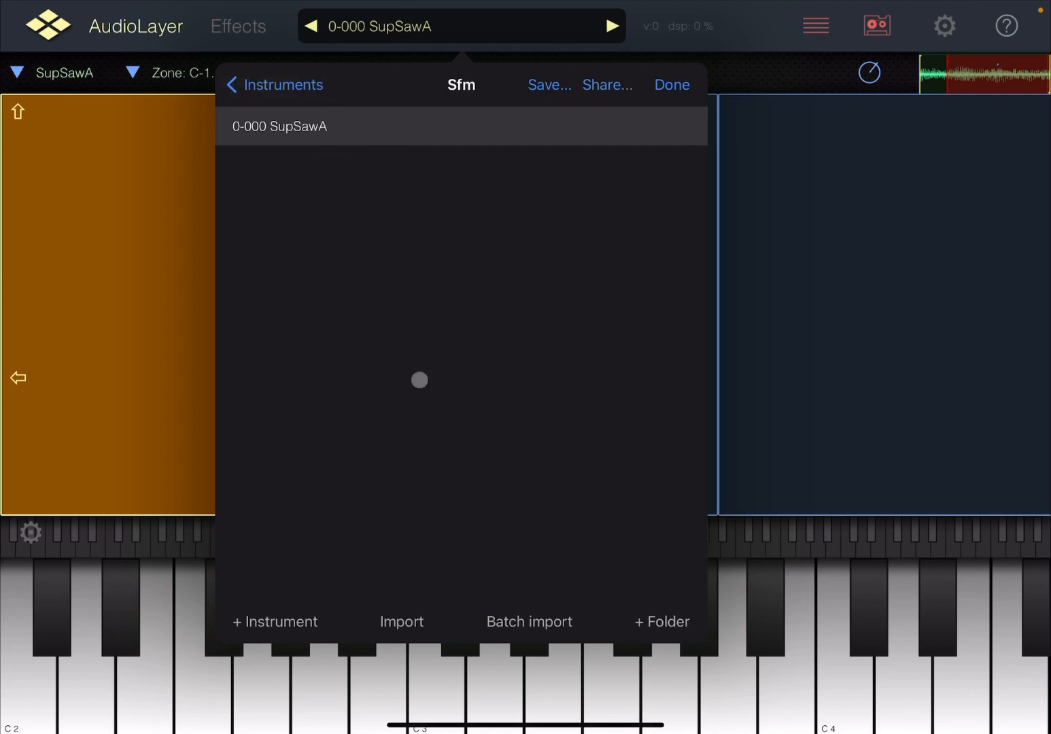
left_click(278, 126)
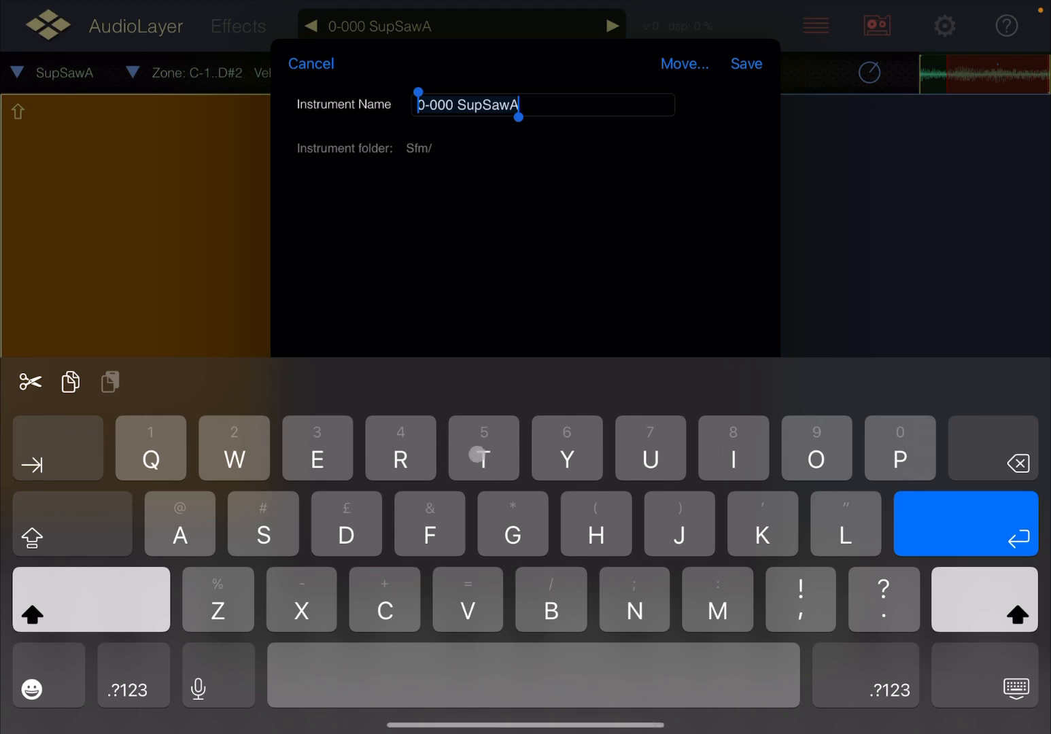
type("Test")
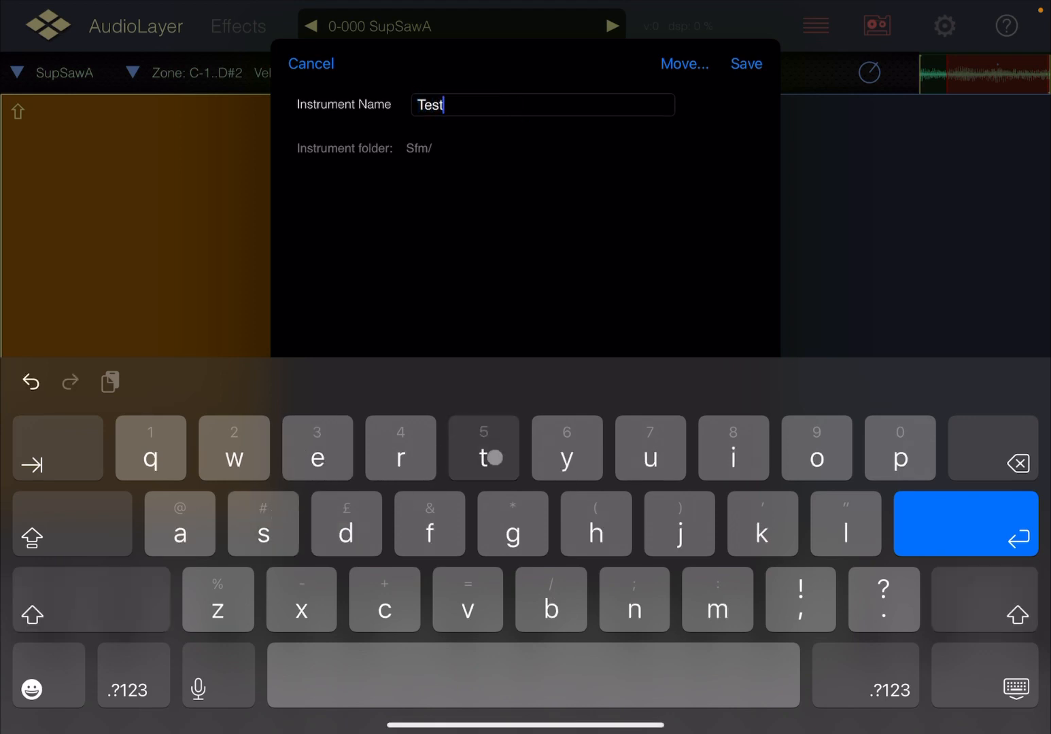
left_click(263, 523)
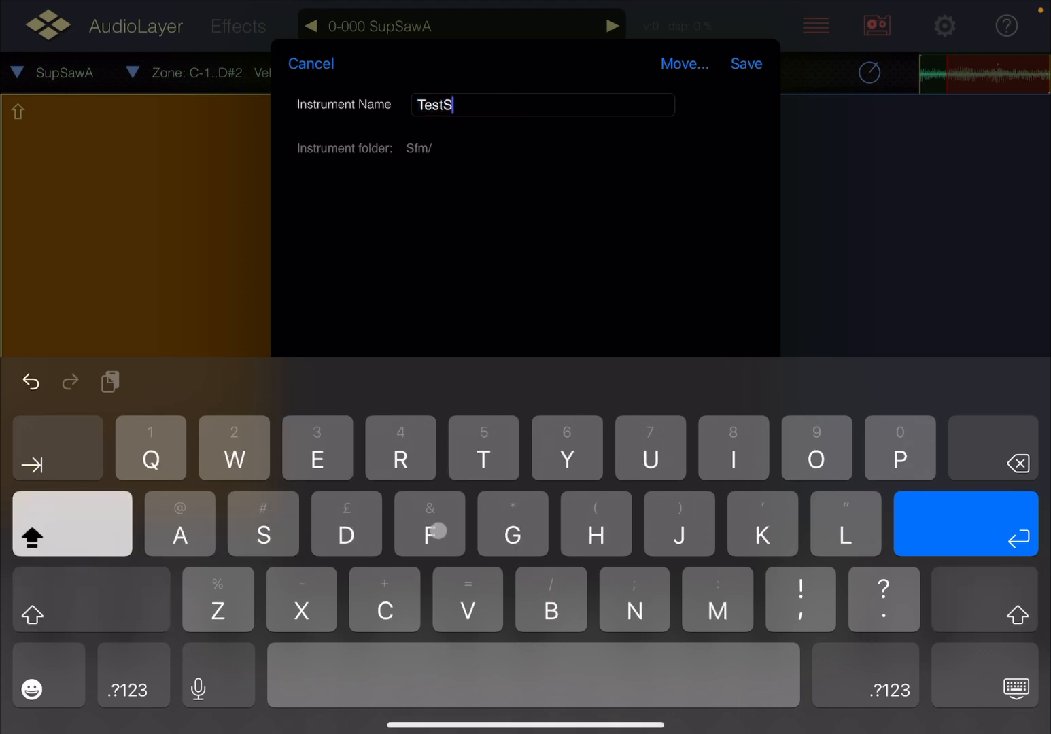
type("FM")
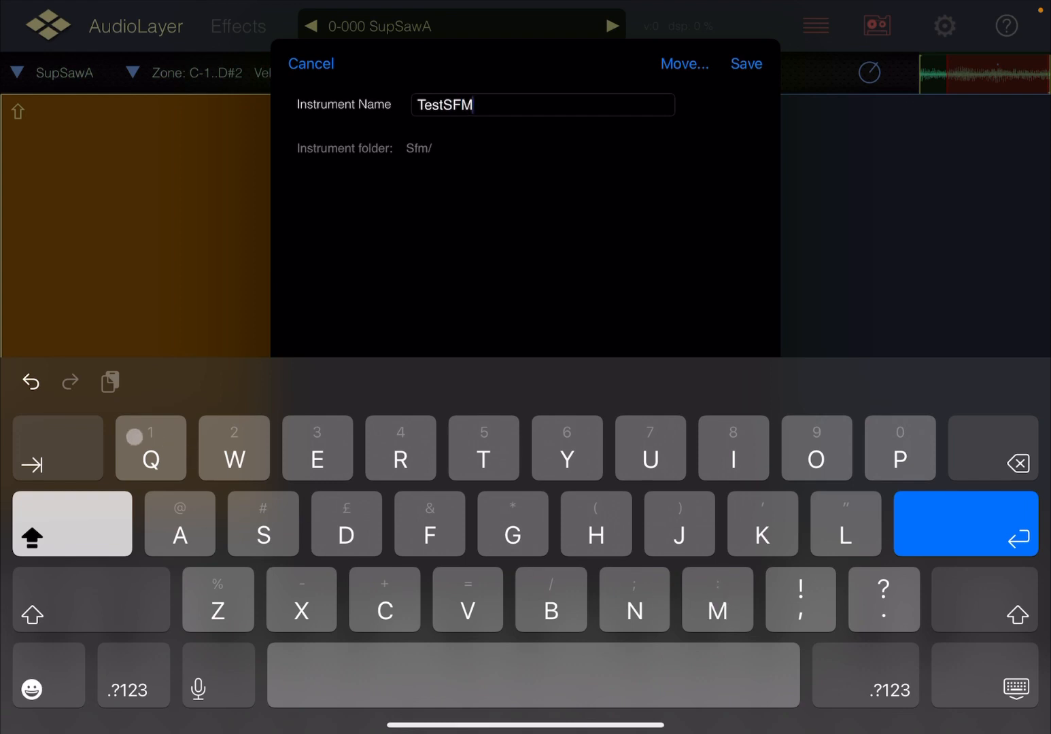
type("1")
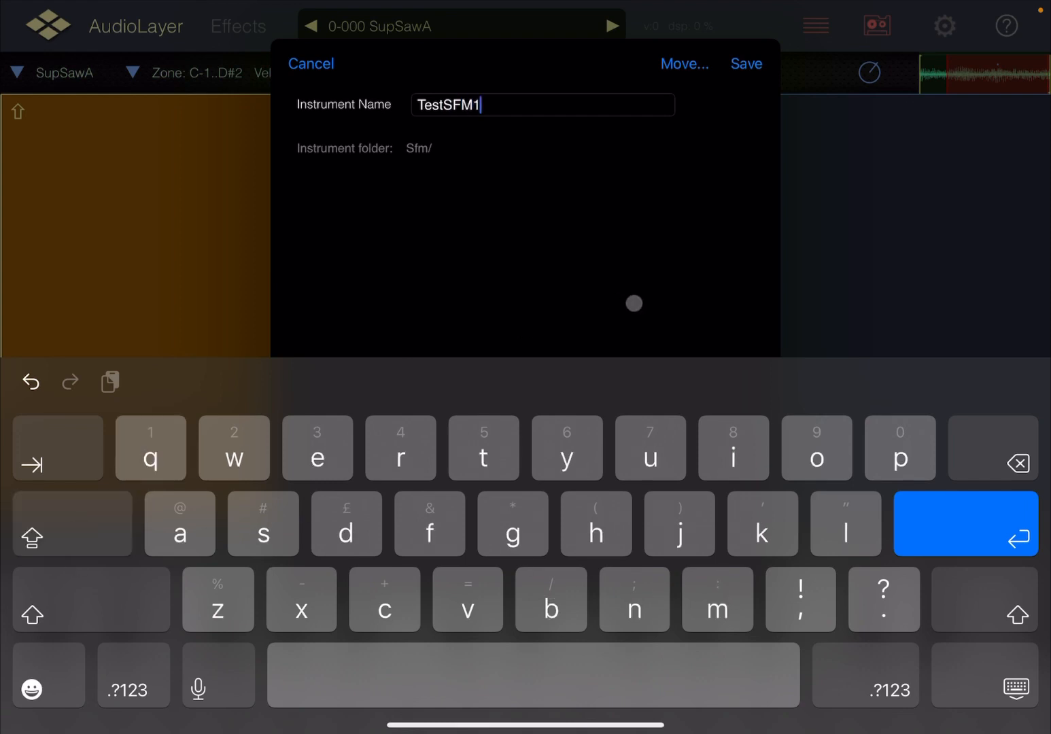
left_click(745, 62)
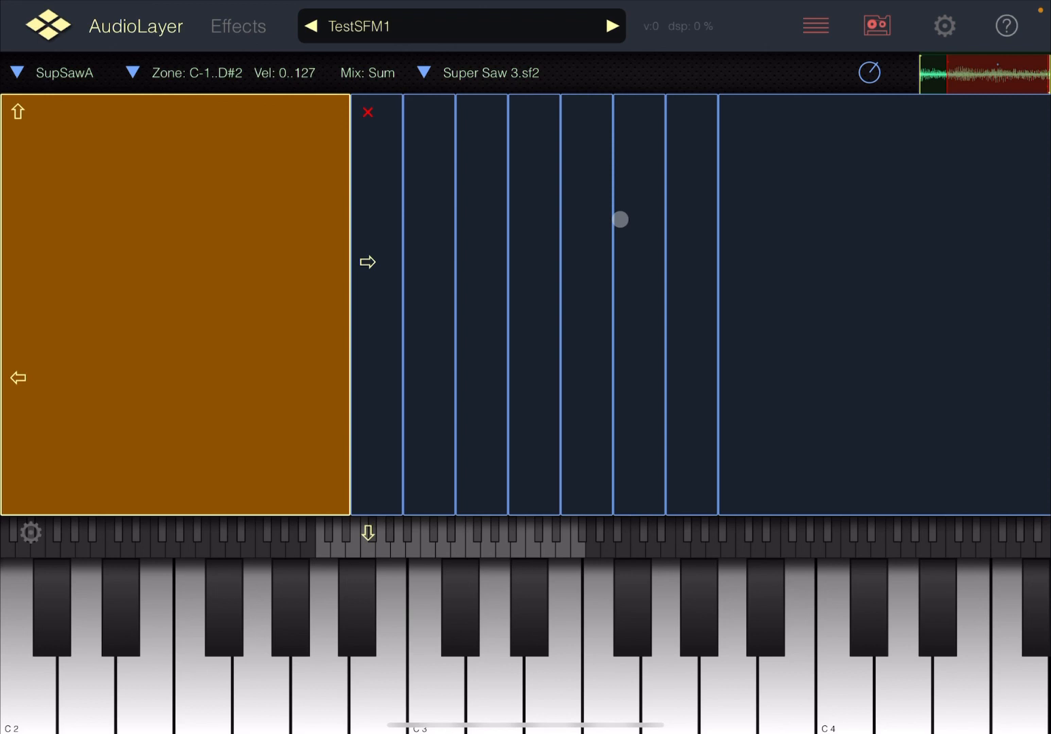
left_click(459, 26)
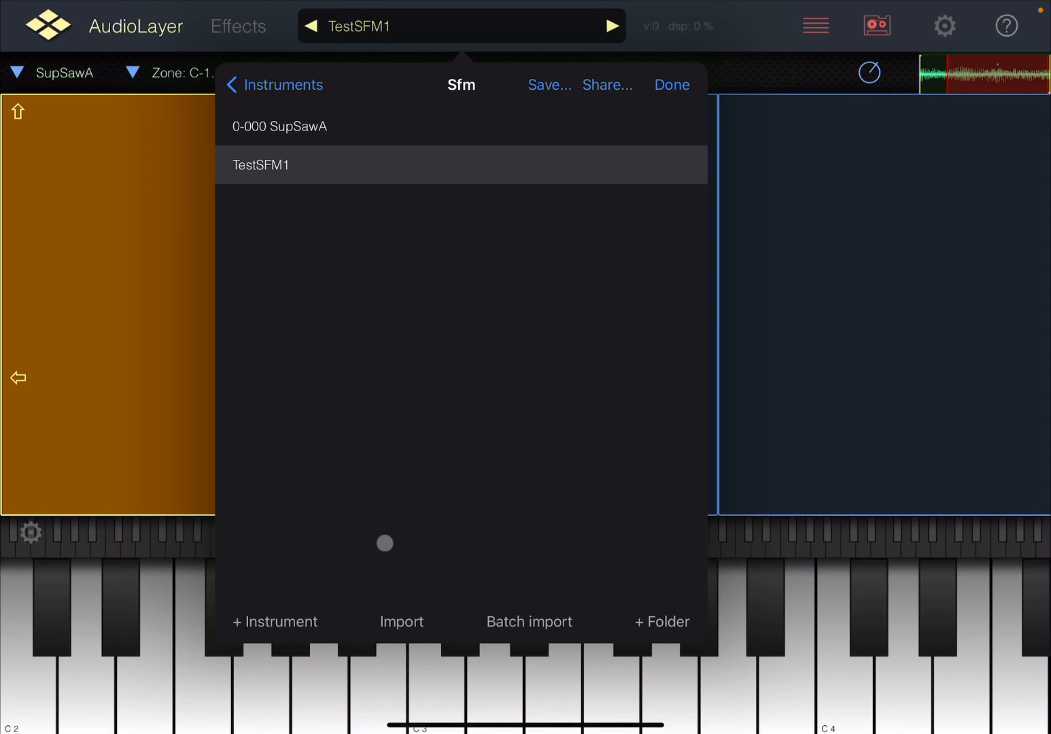
Import Synth E.sf2 as 0-000 DY-Synthe and show its layer list.
left_click(401, 622)
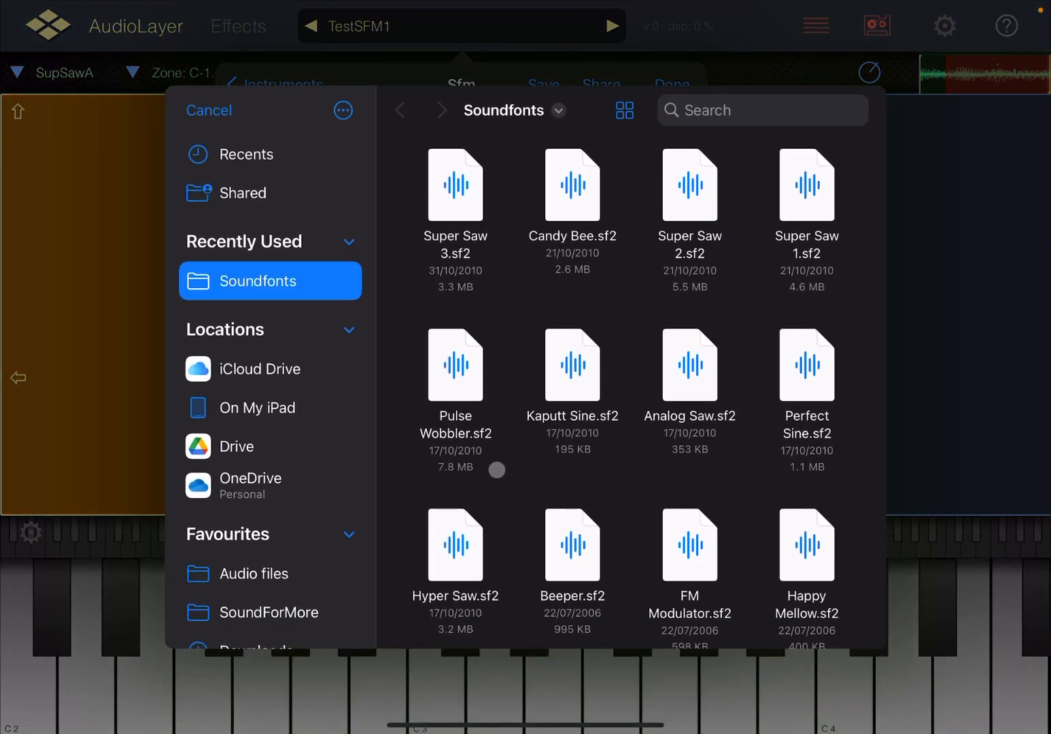
scroll("down", 3)
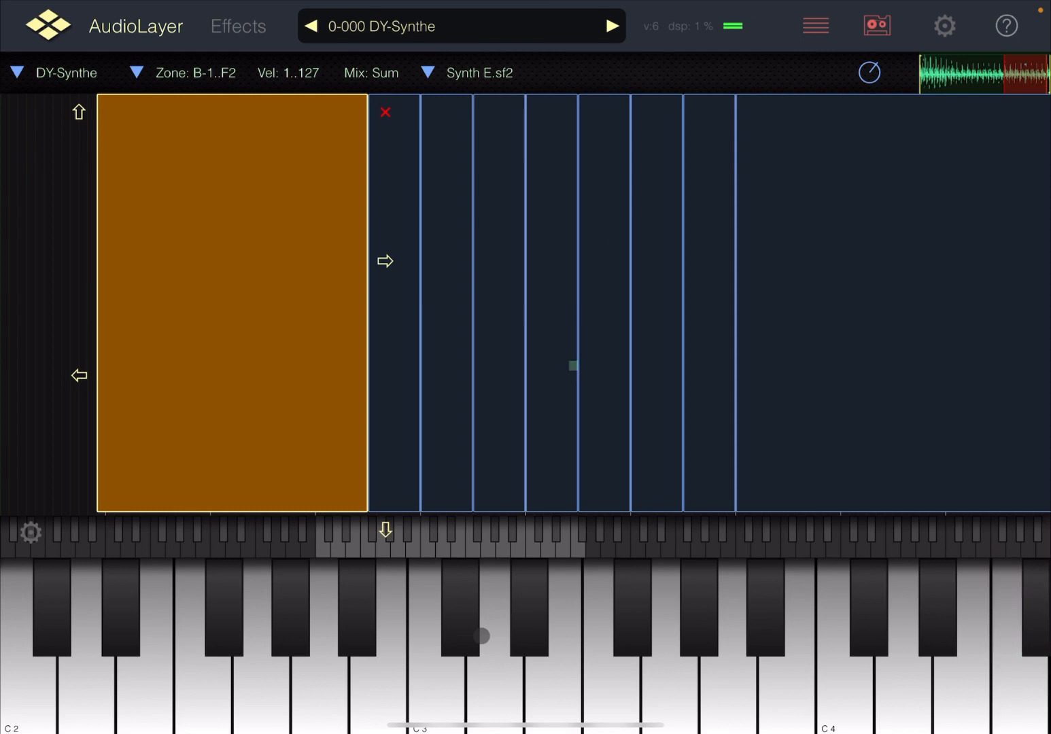
left_click(610, 626)
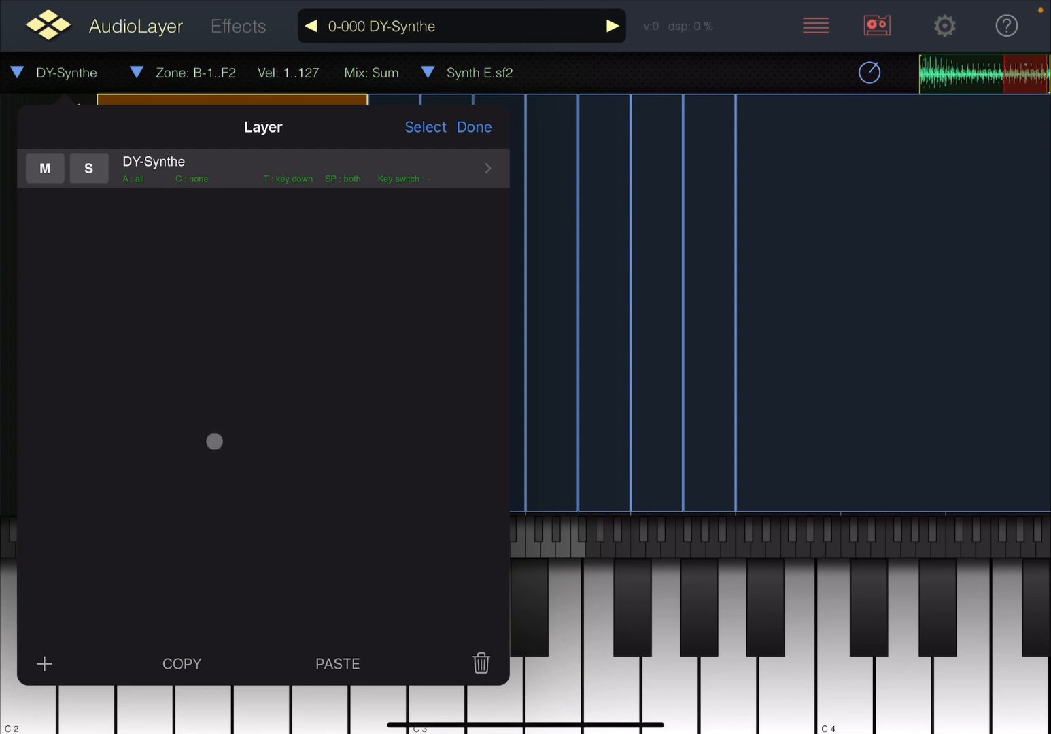
Copy the DY-Synthe layer, then reload TestSFM1 and dismiss the layer list.
left_click(182, 664)
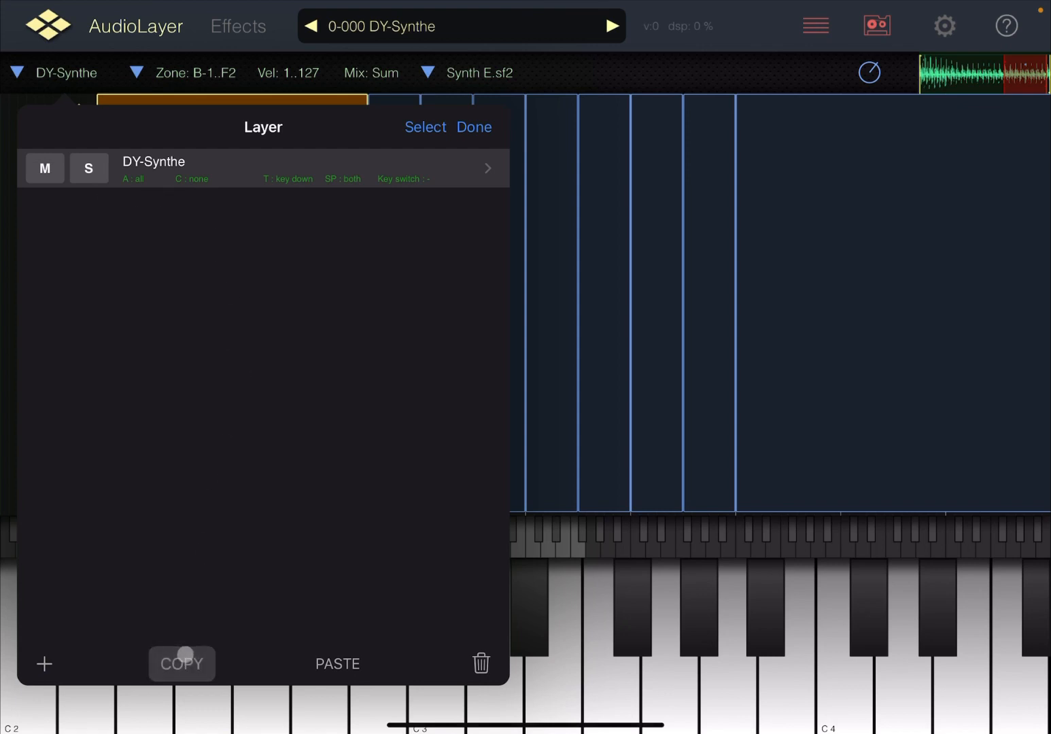
left_click(474, 126)
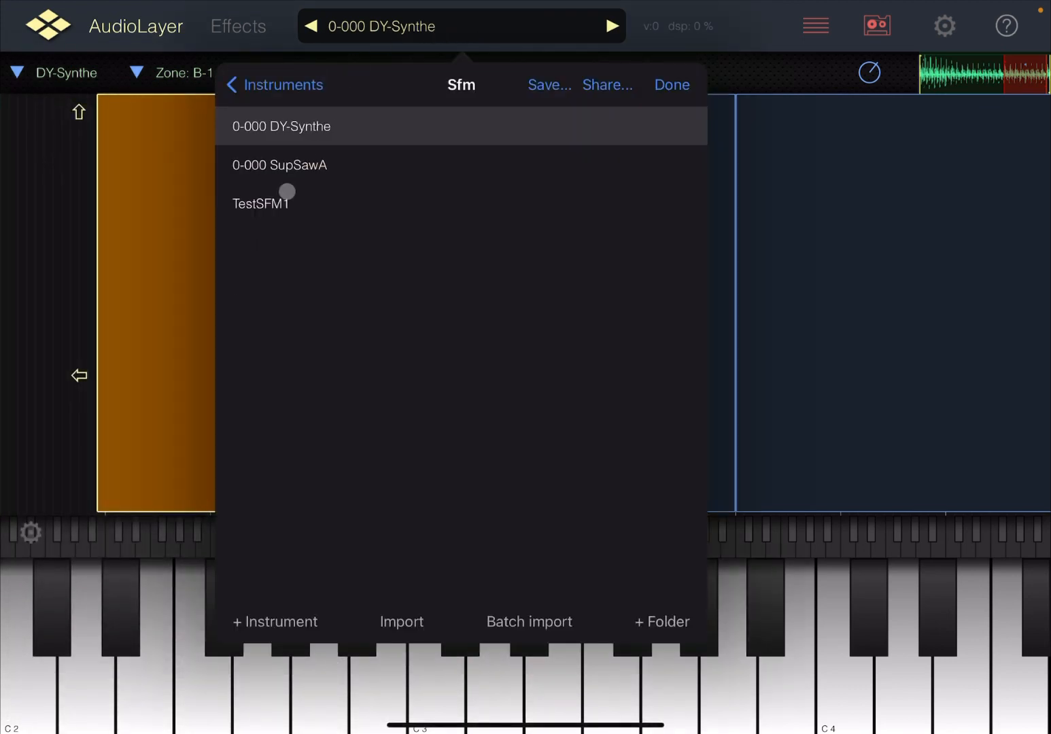
left_click(262, 202)
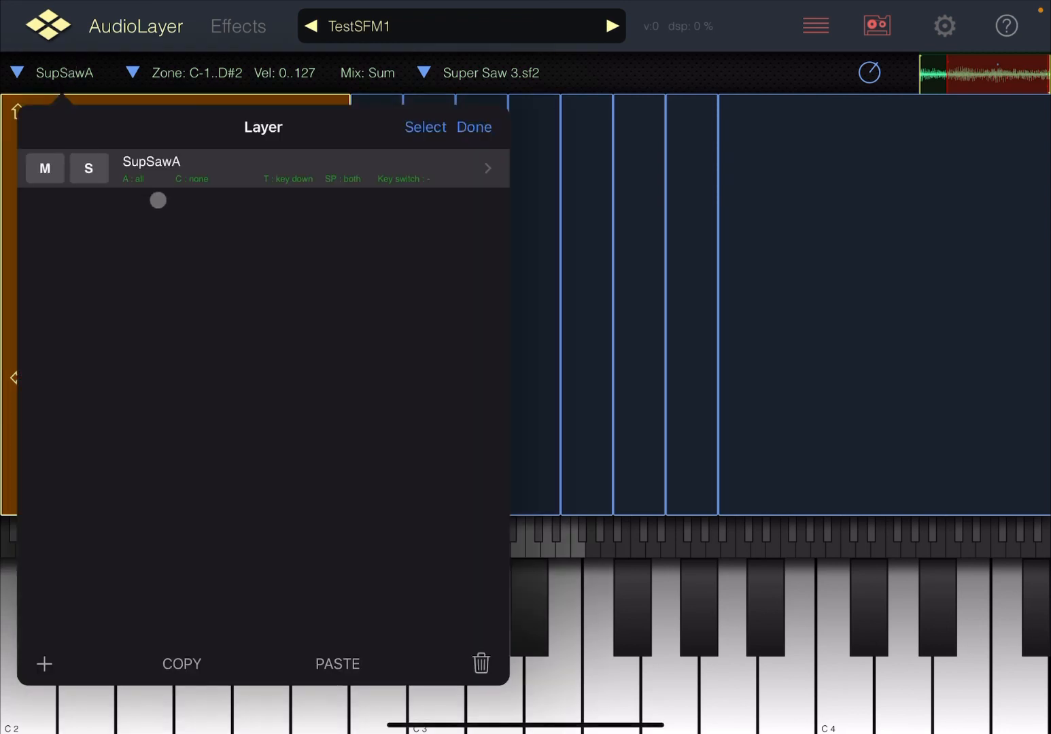
left_click(337, 664)
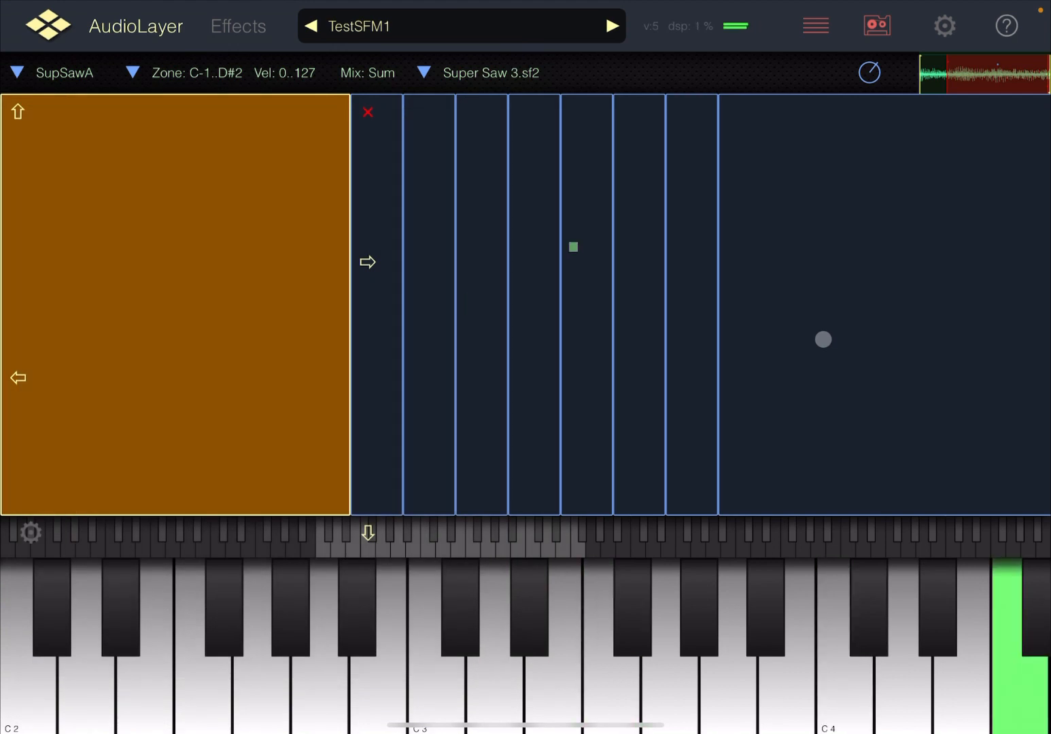
Audition TestSFM1, re-save it over the existing file, and bring up the instruments browser.
left_click(835, 625)
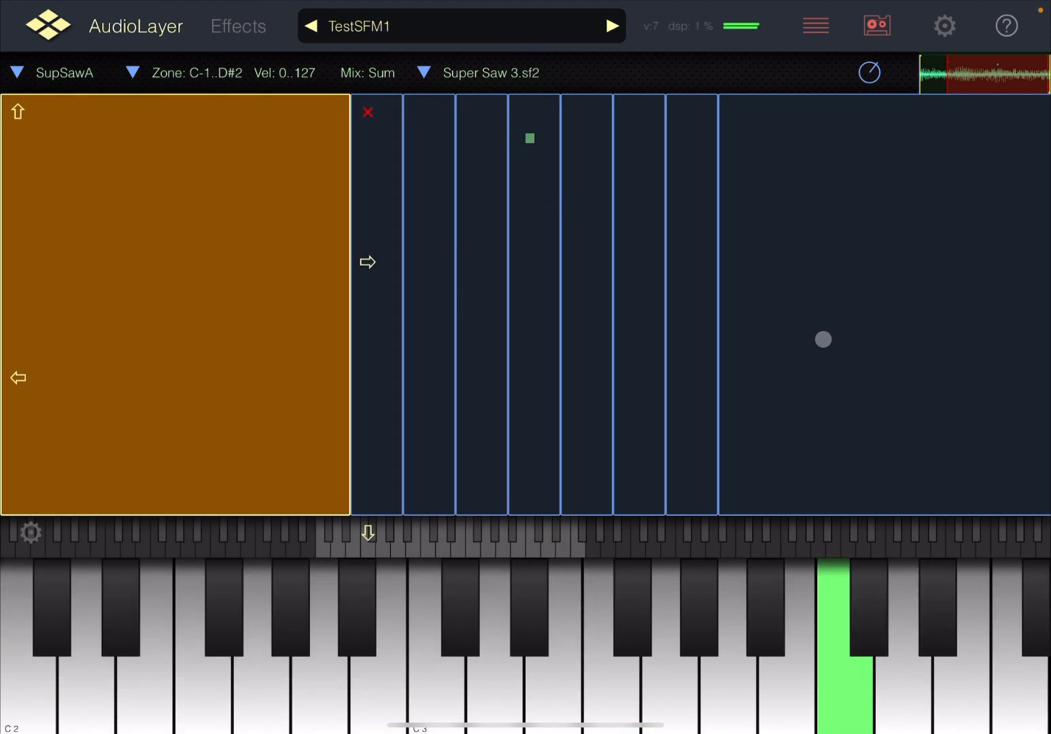
left_click(766, 618)
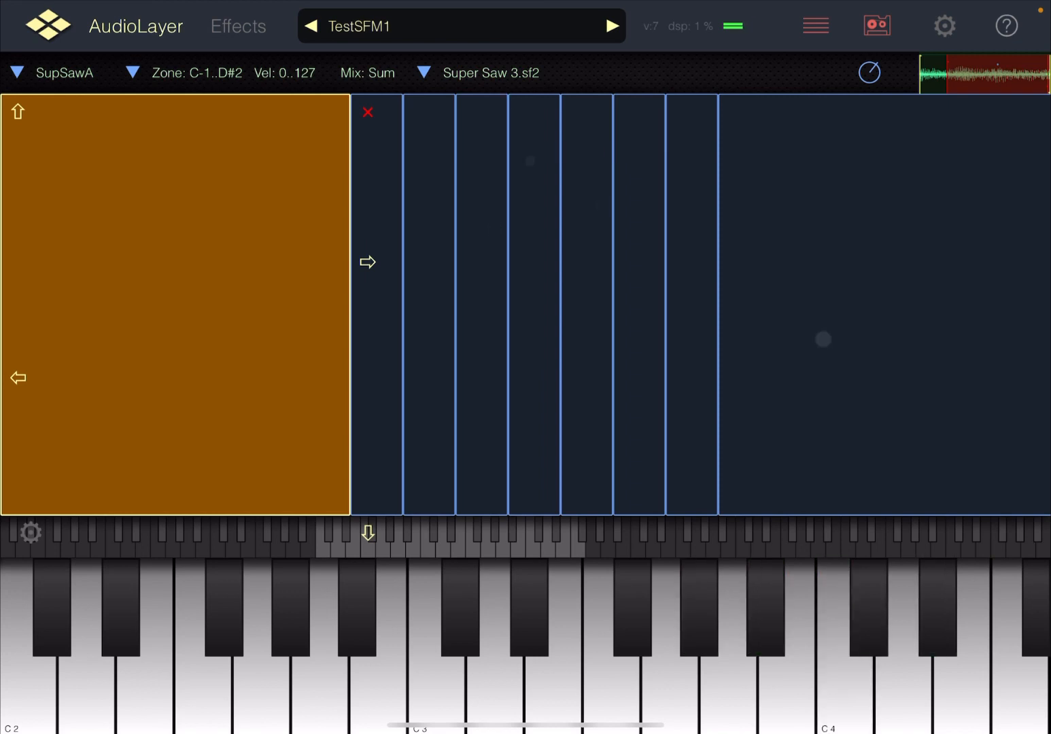
left_click(905, 626)
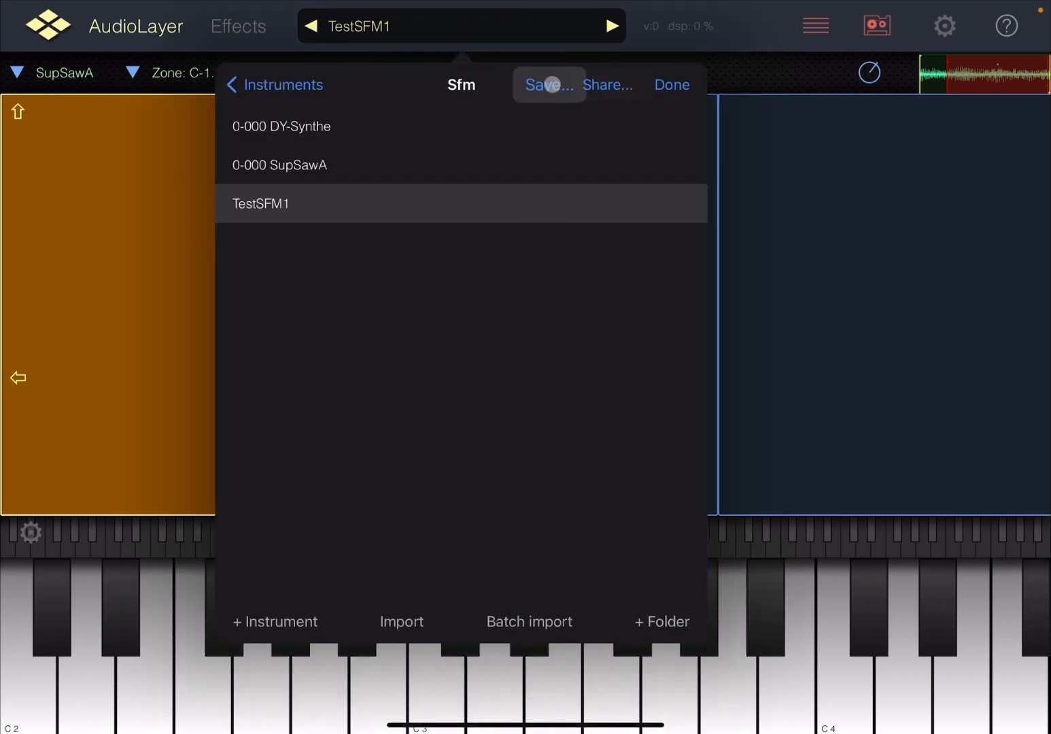
left_click(549, 85)
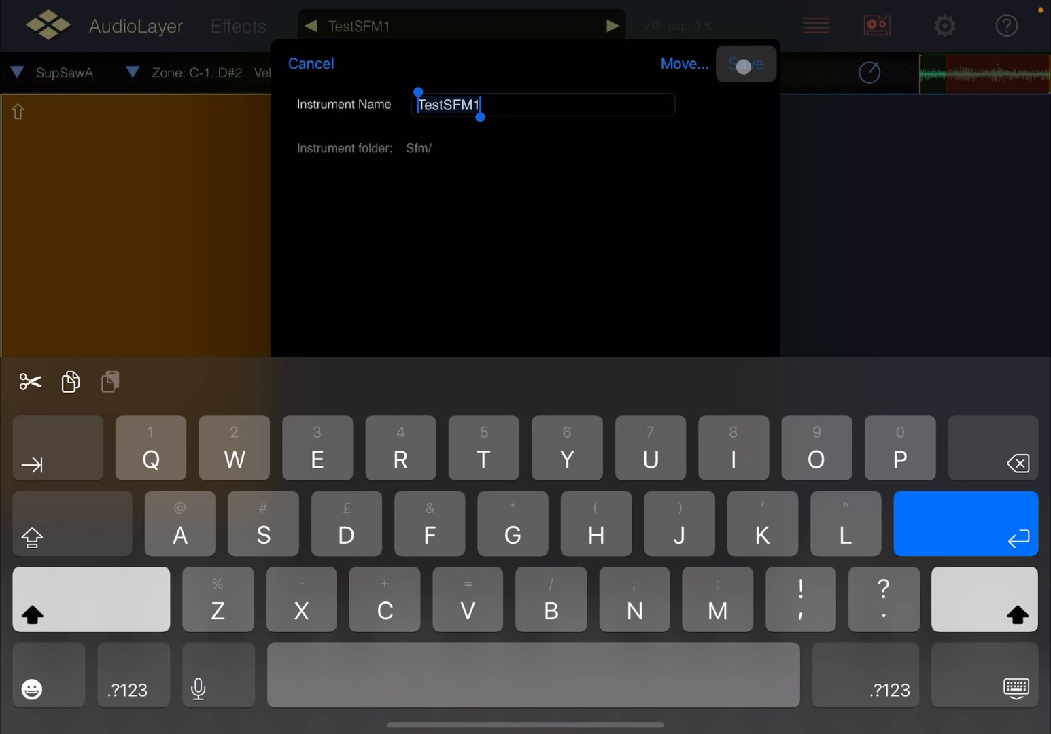
left_click(745, 62)
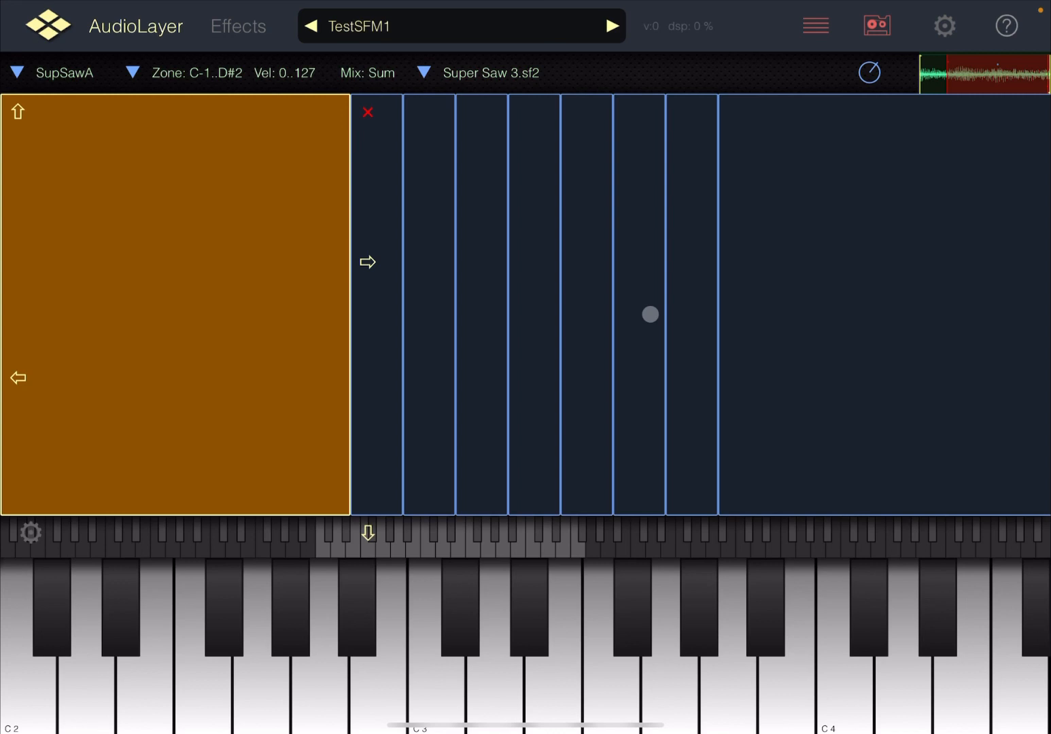
left_click(650, 315)
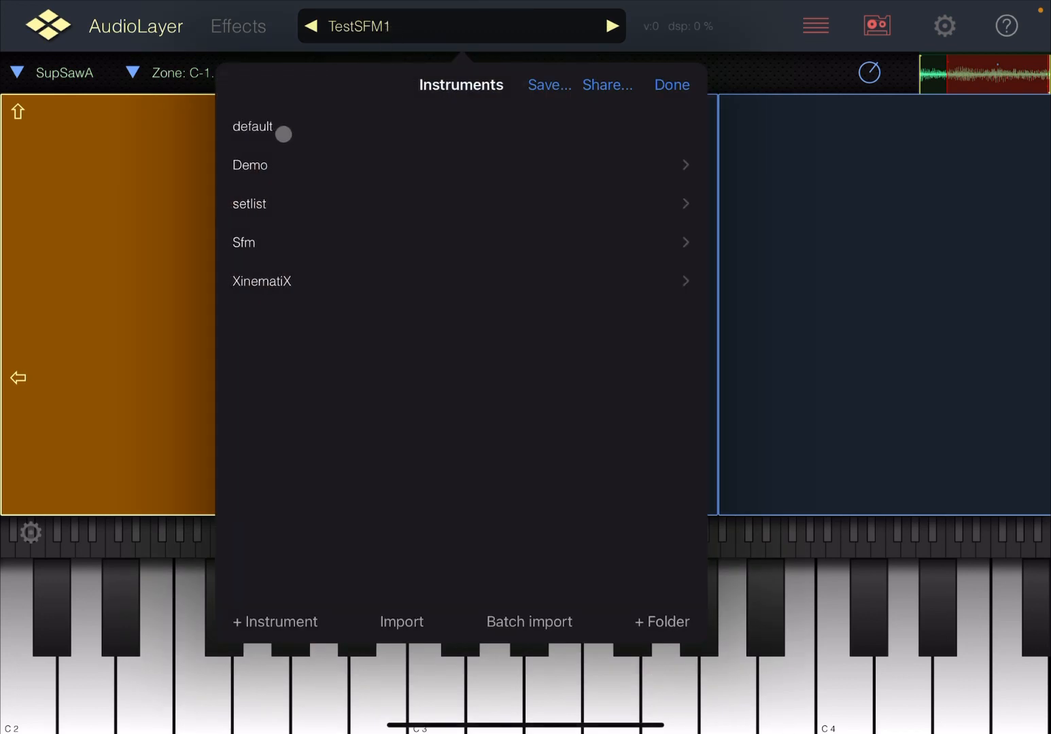
Load the Xylophon demo, then reload TestSFM1 and paste the copied DY-Synthe layer into it.
left_click(250, 166)
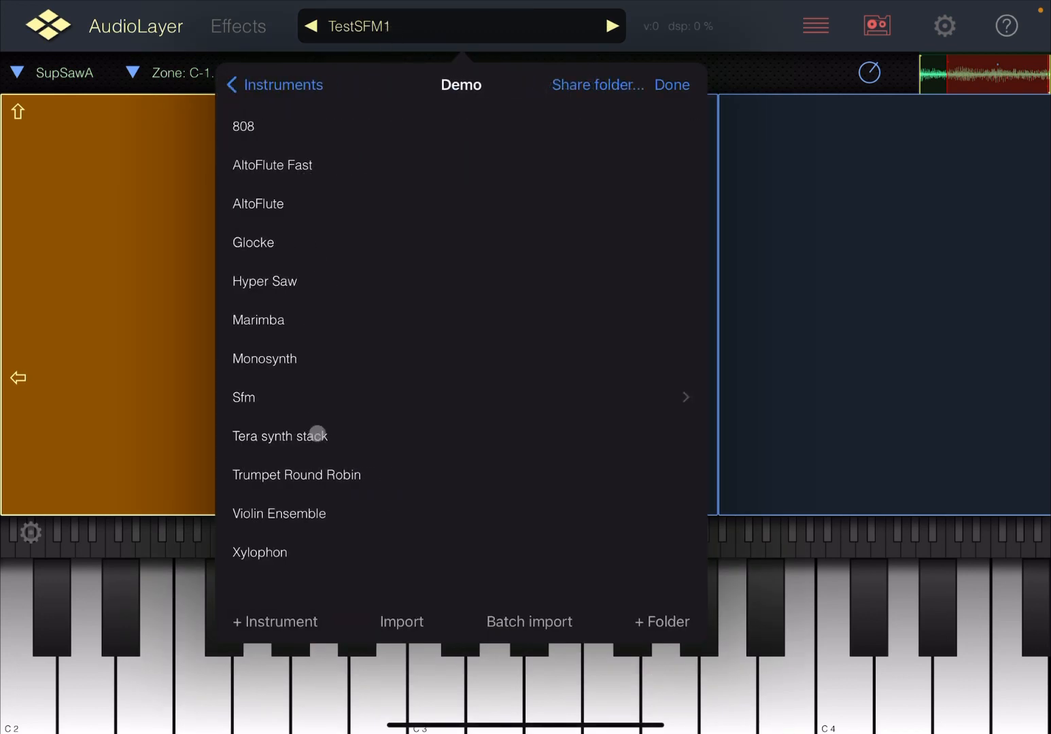
left_click(261, 553)
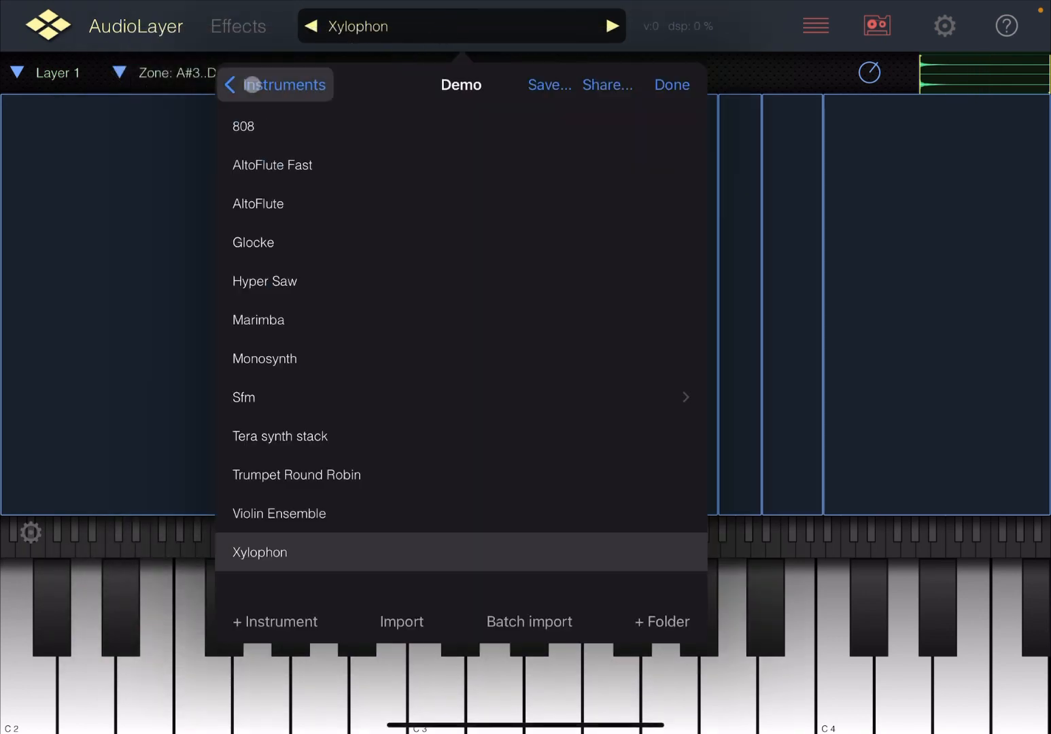
left_click(243, 397)
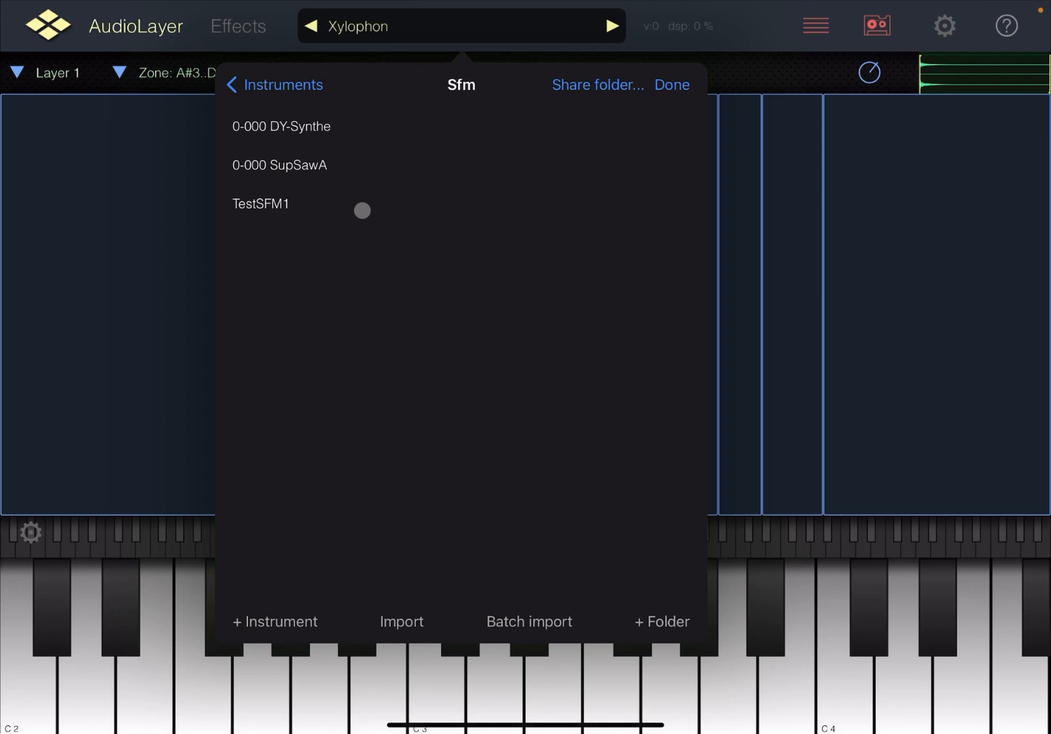
left_click(261, 204)
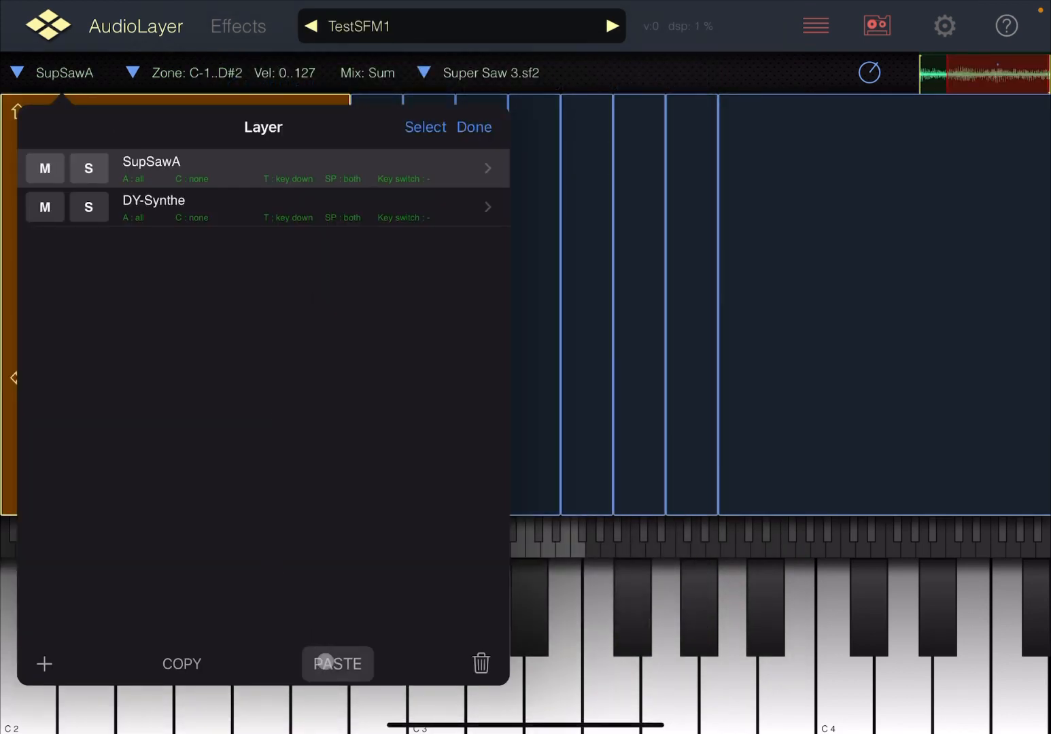
left_click(474, 126)
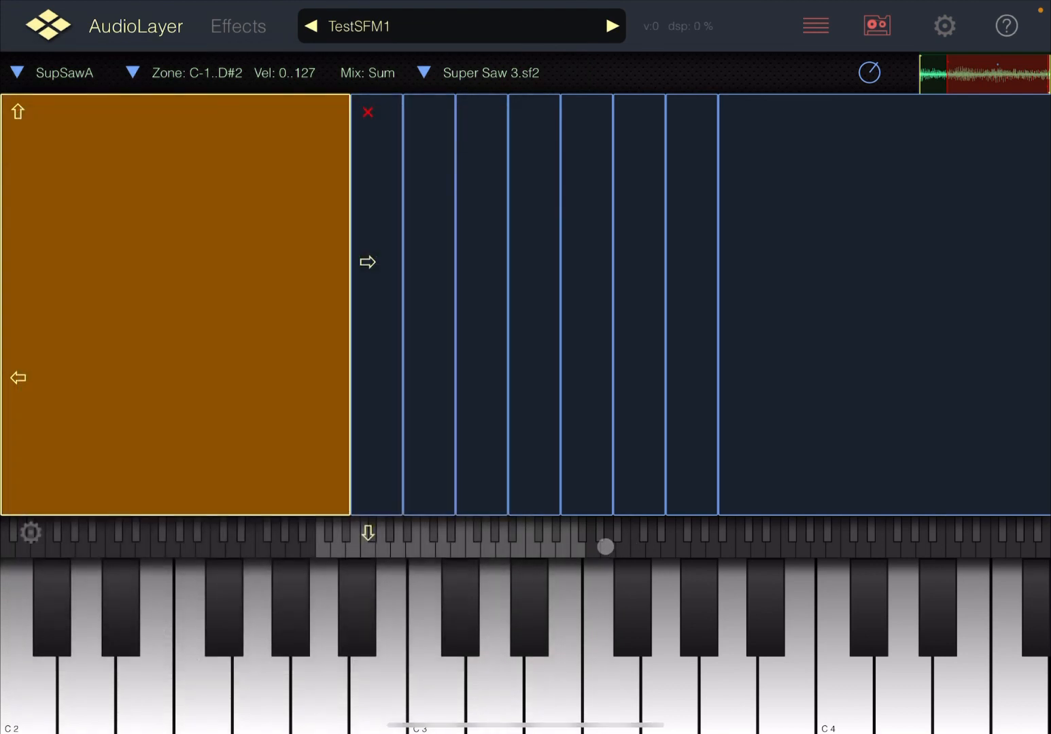
Audition TestSFM1 and save it, now holding SupSawA, DY-Synthe and Layer 1.
left_click(937, 626)
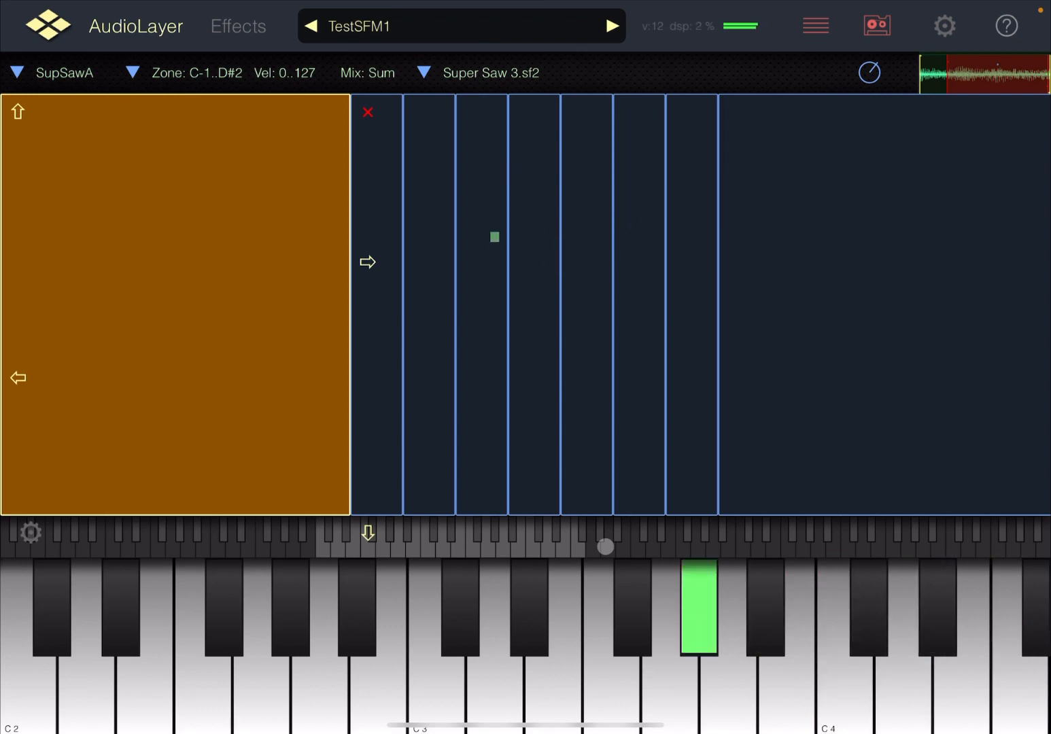
left_click(700, 606)
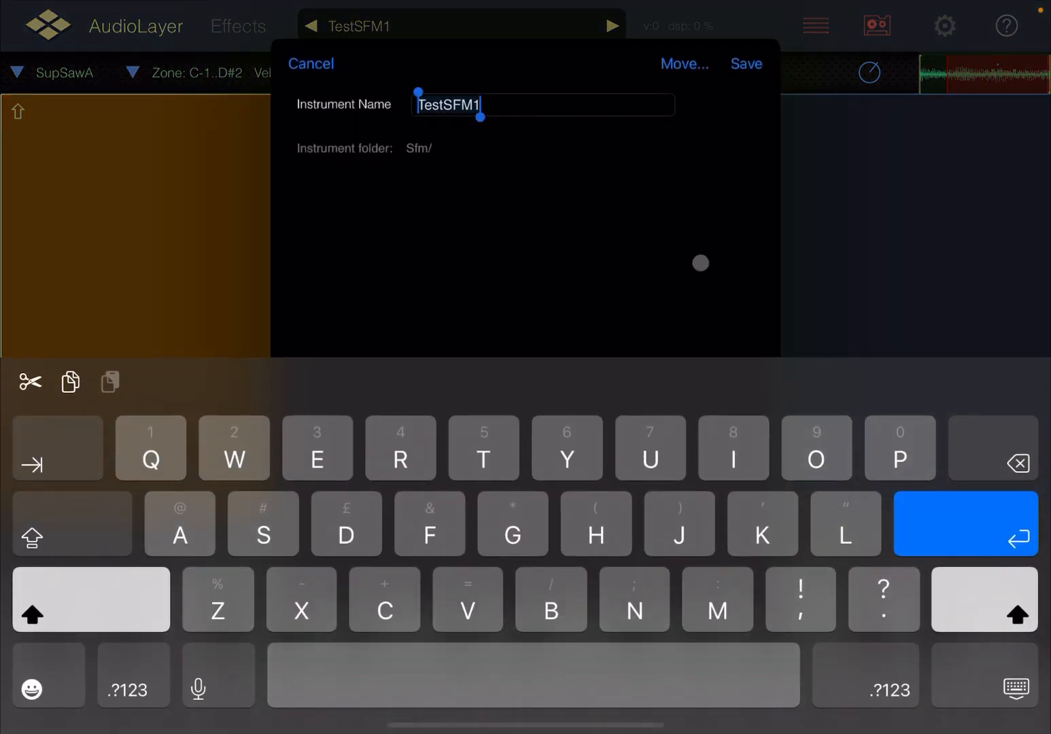
left_click(745, 63)
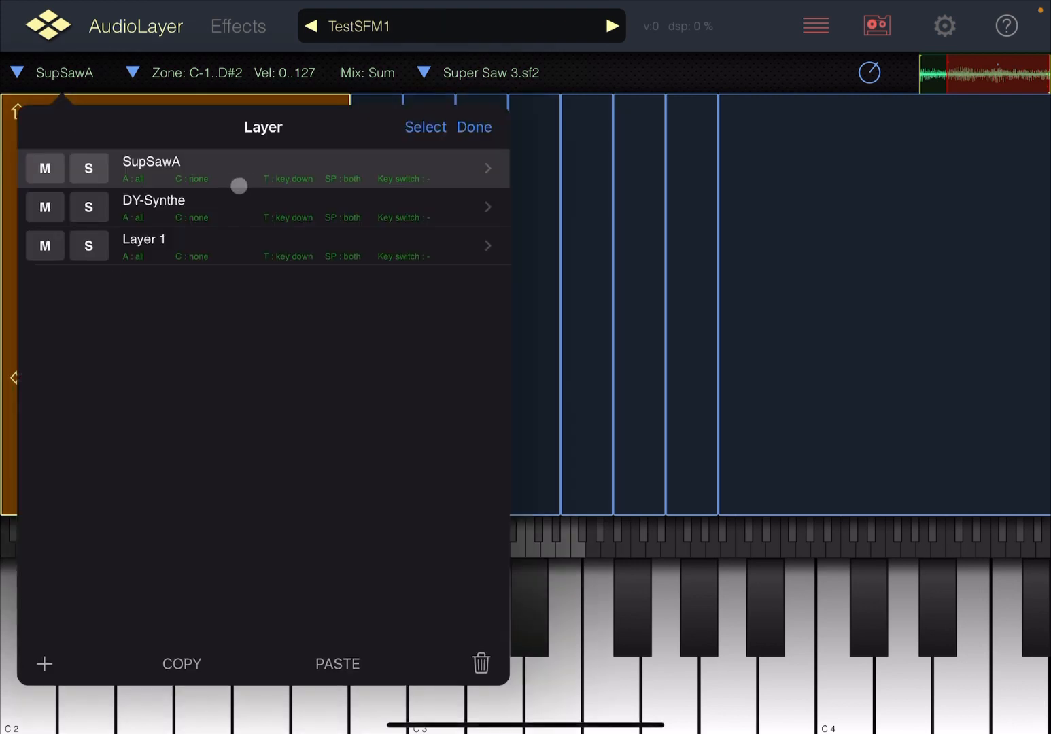
Solo Layer 1 then DY-Synthe, audition it, and bring up DY-Synthe's layer settings.
left_click(88, 244)
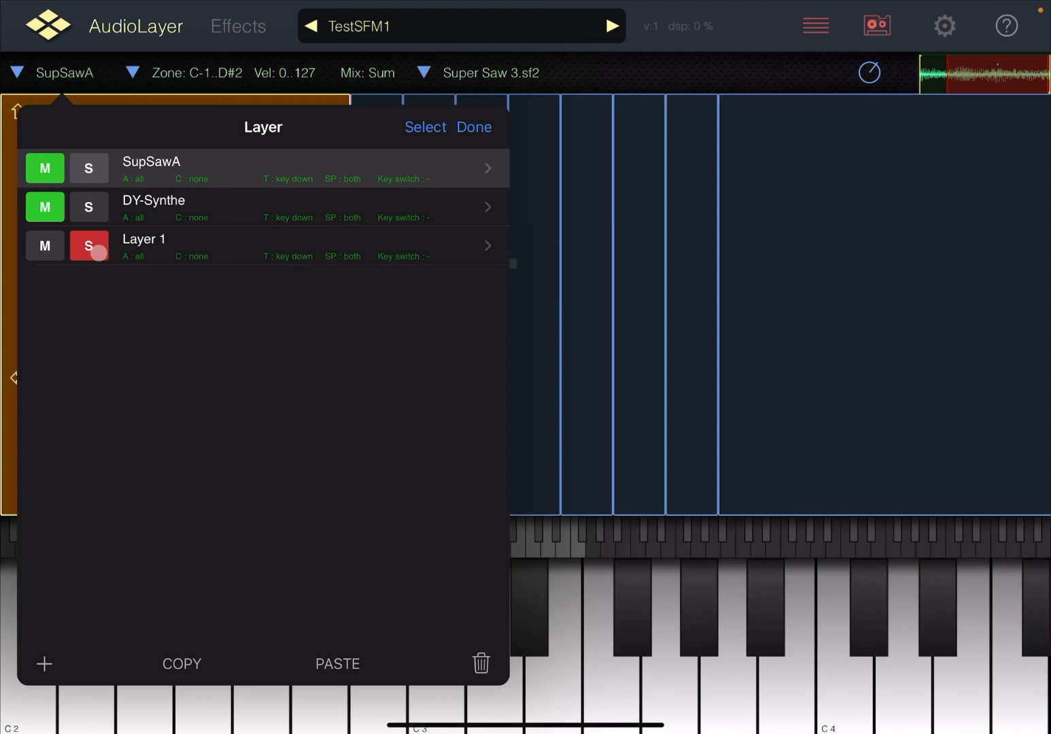
left_click(88, 207)
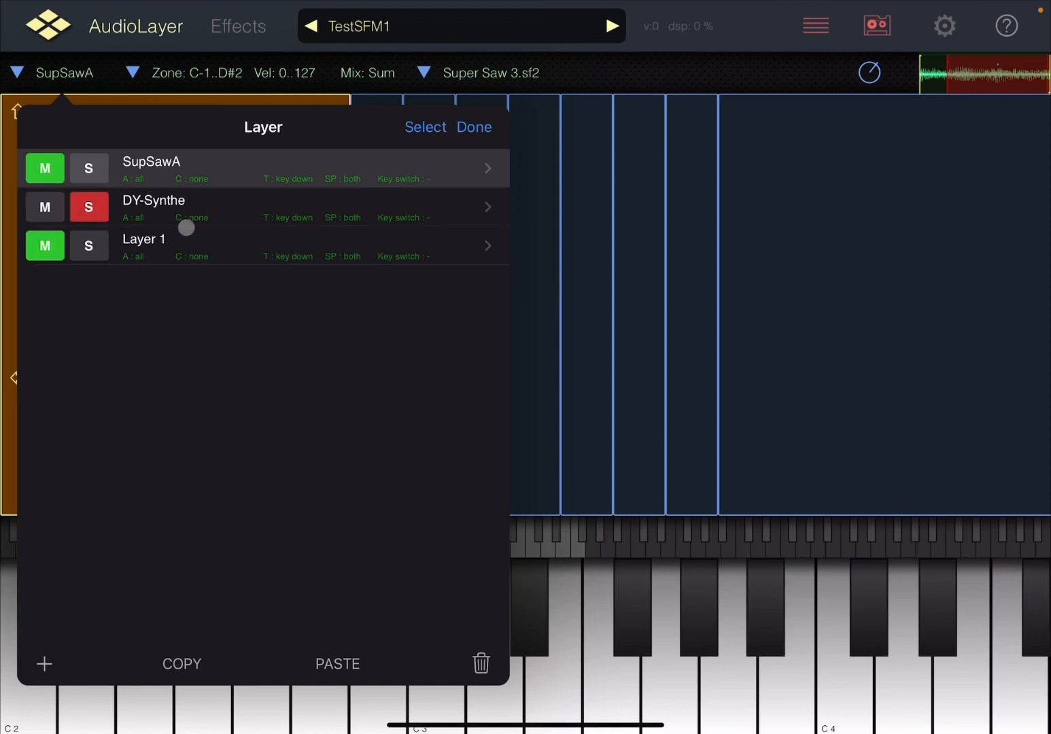
left_click(765, 605)
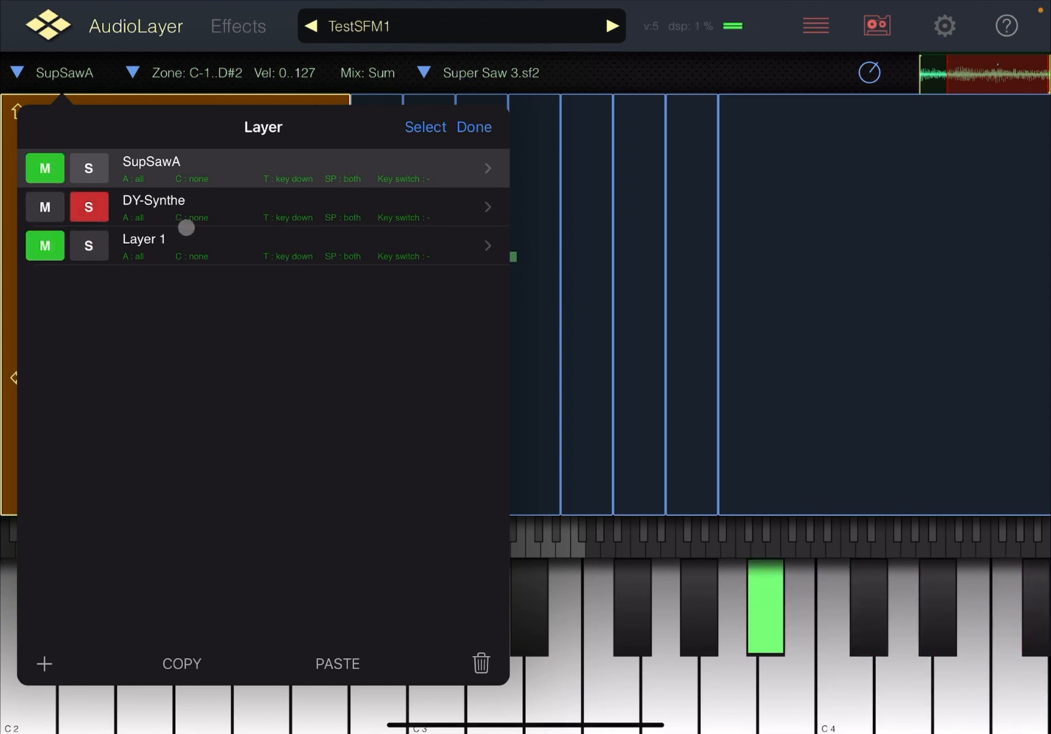
left_click(88, 168)
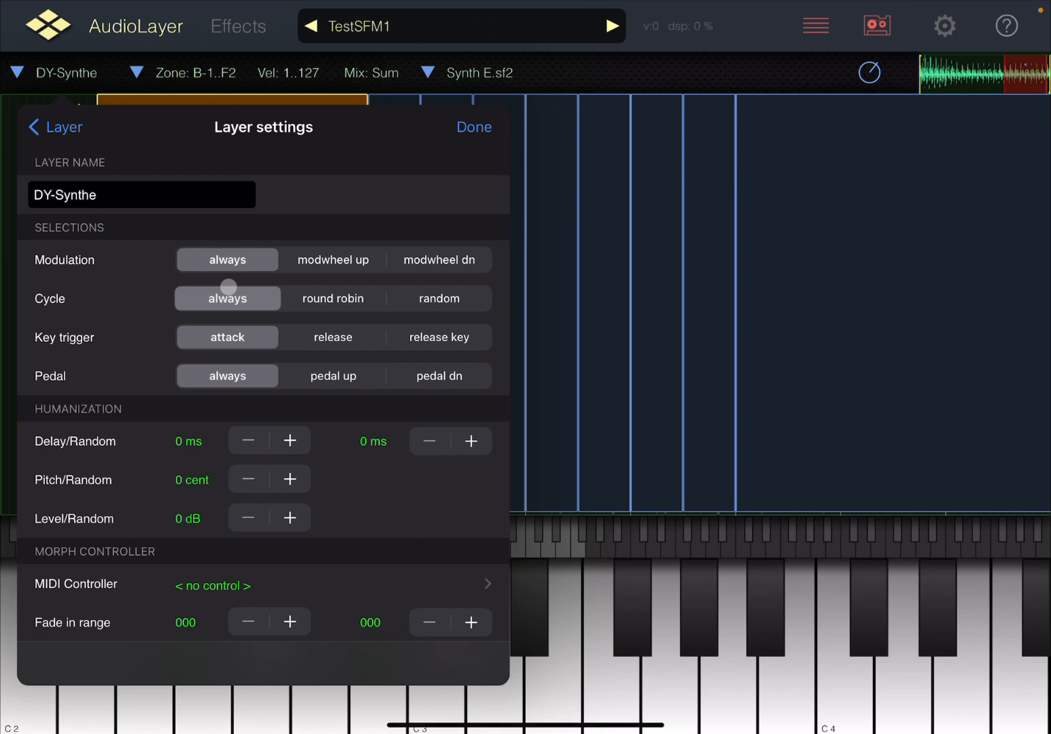
scroll("down", 3)
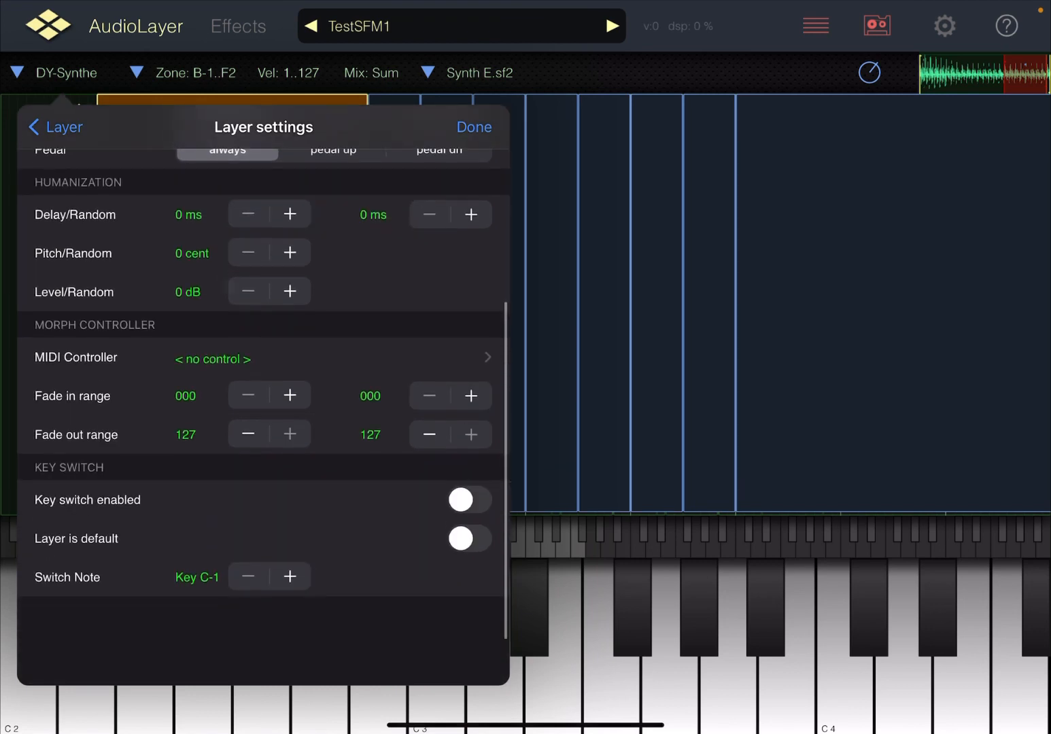
scroll("down", 3)
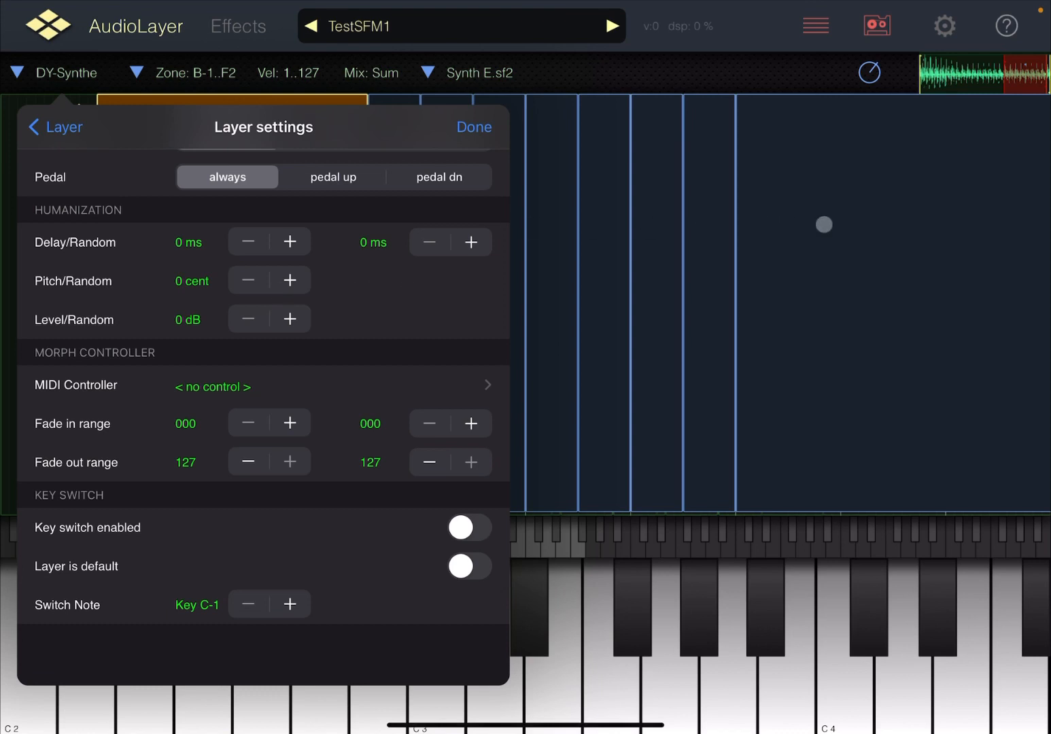
Enable a layer-level pitch envelope with 50-second attack on the SupSawA layer.
left_click(473, 126)
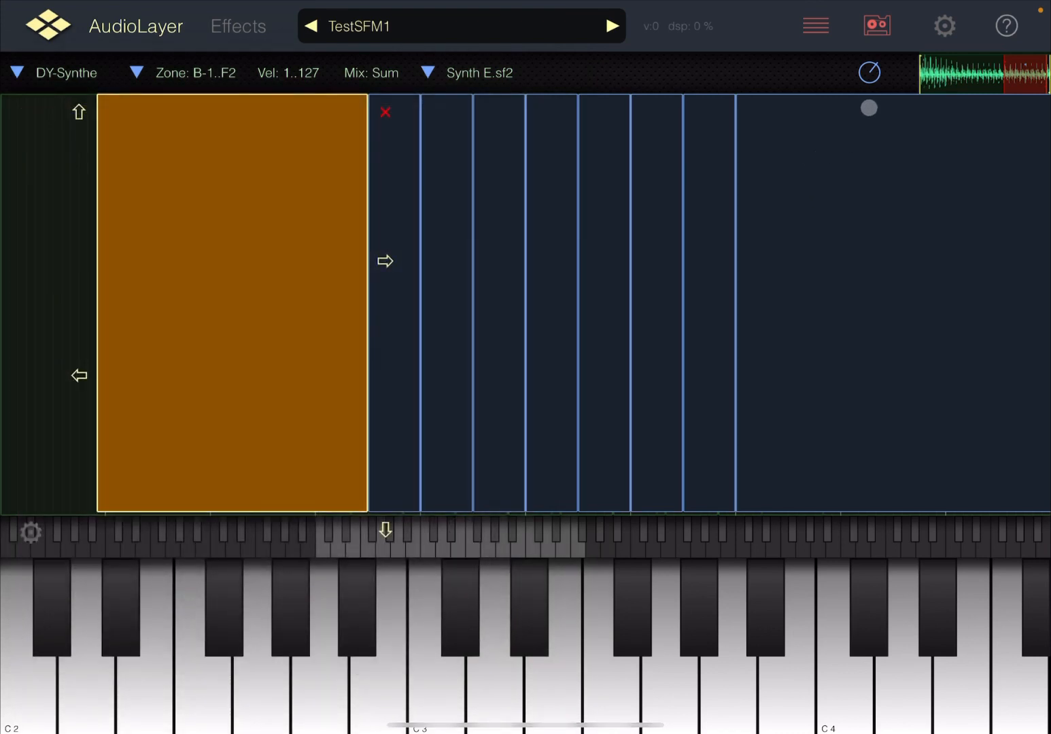
left_click(868, 73)
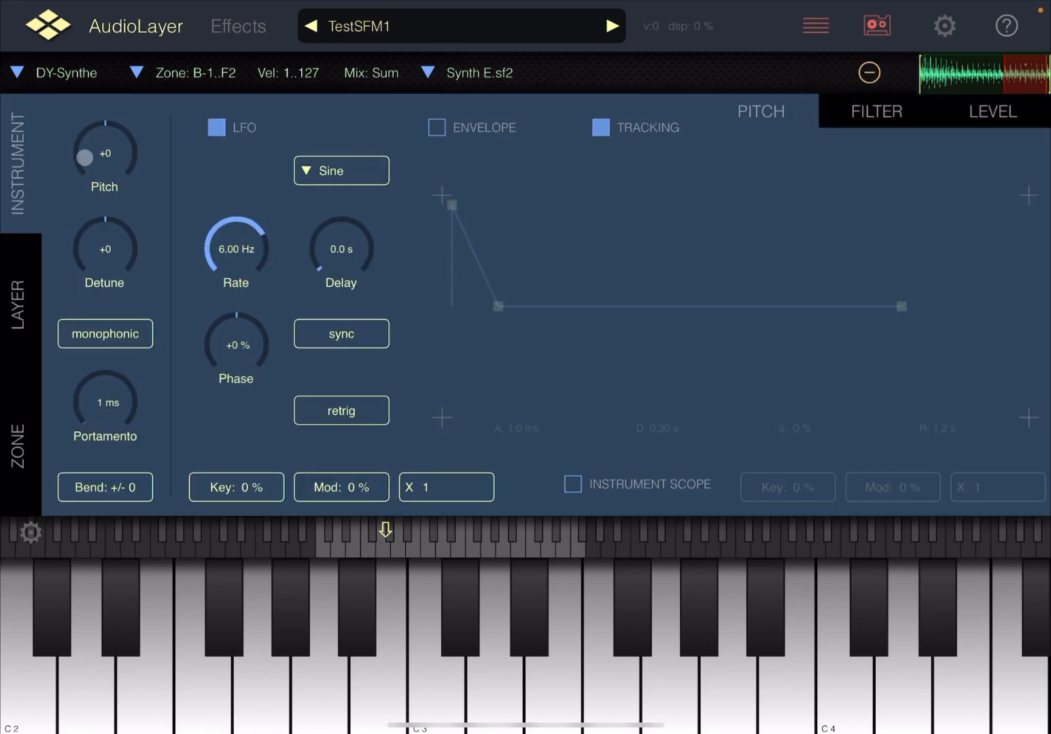
left_click(21, 300)
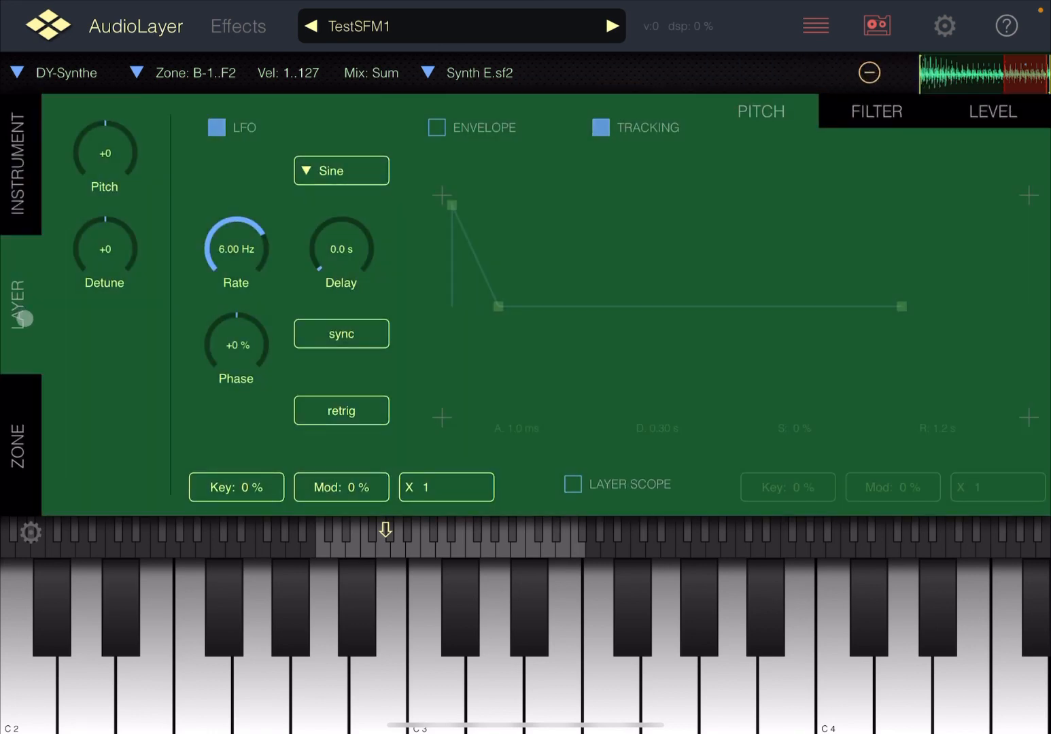
left_click(727, 647)
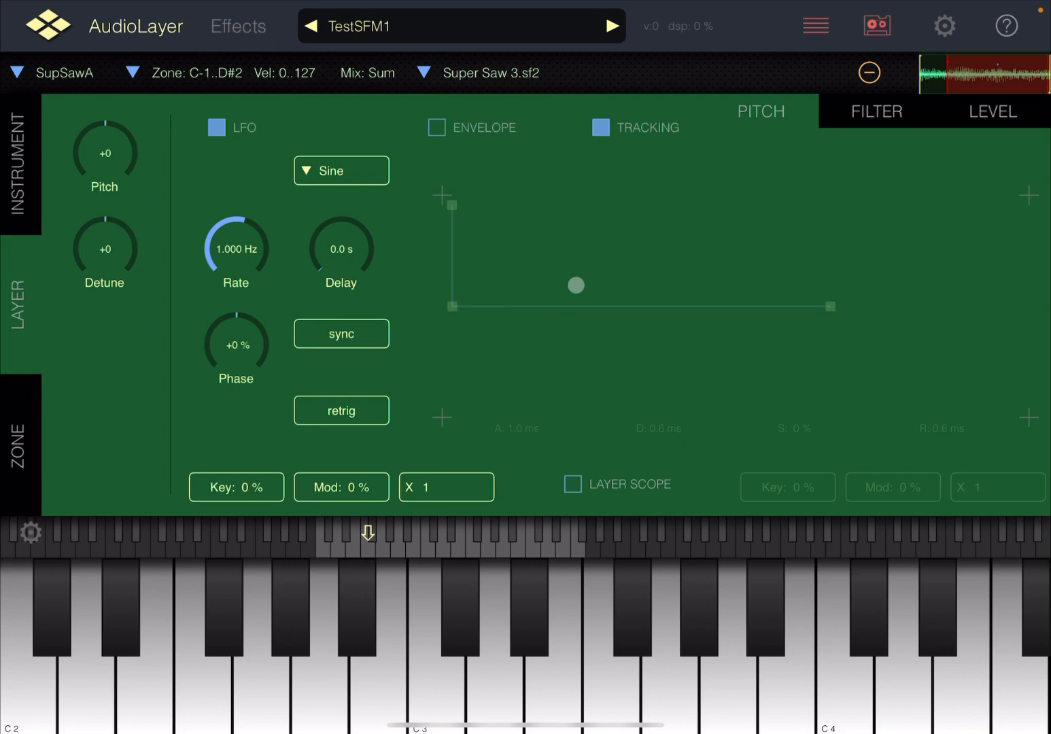
left_click(728, 646)
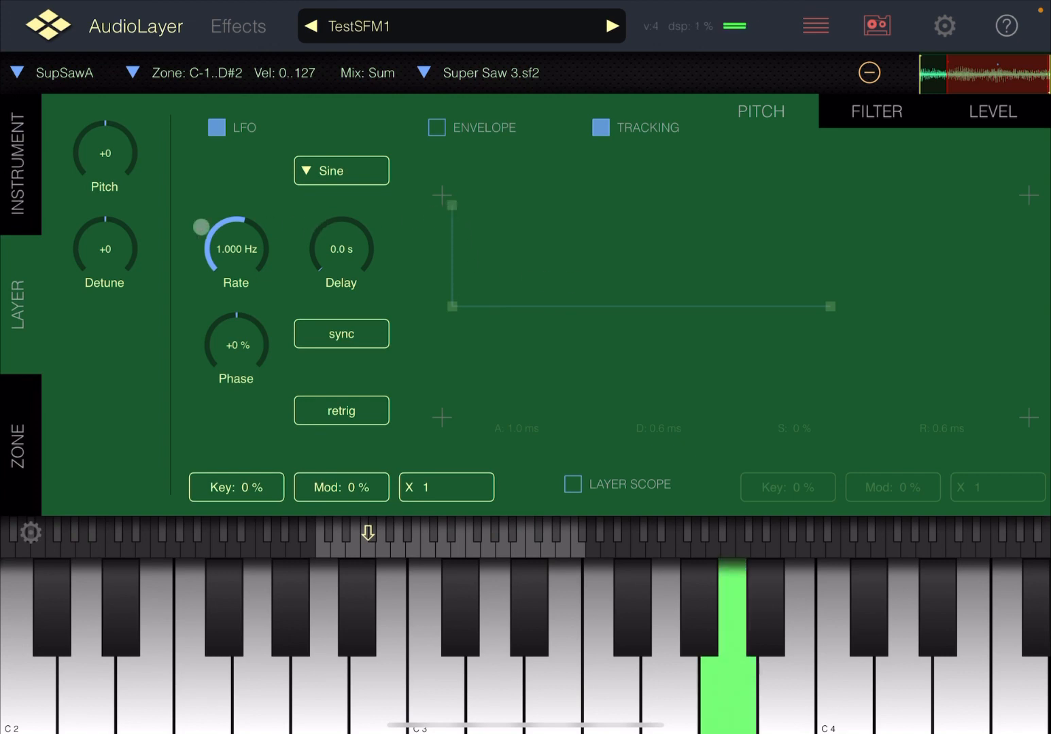
left_click(438, 126)
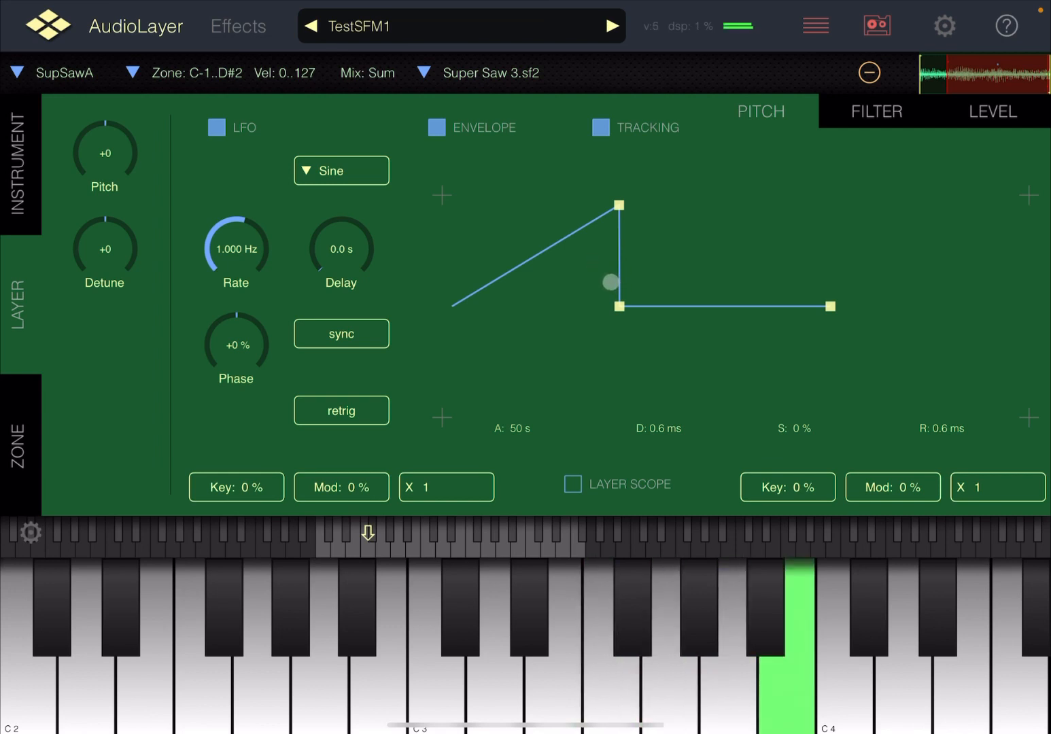
Check the layer list, return to the layer pitch settings, and bring up the Sfm instruments list.
left_click(841, 646)
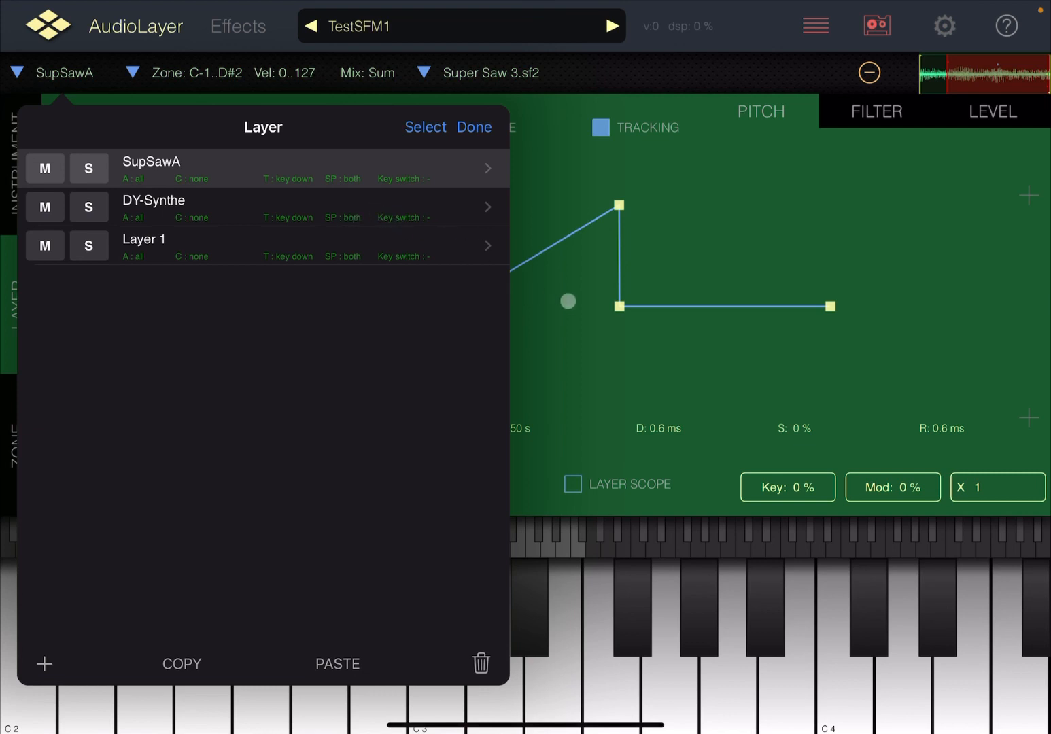
left_click(474, 127)
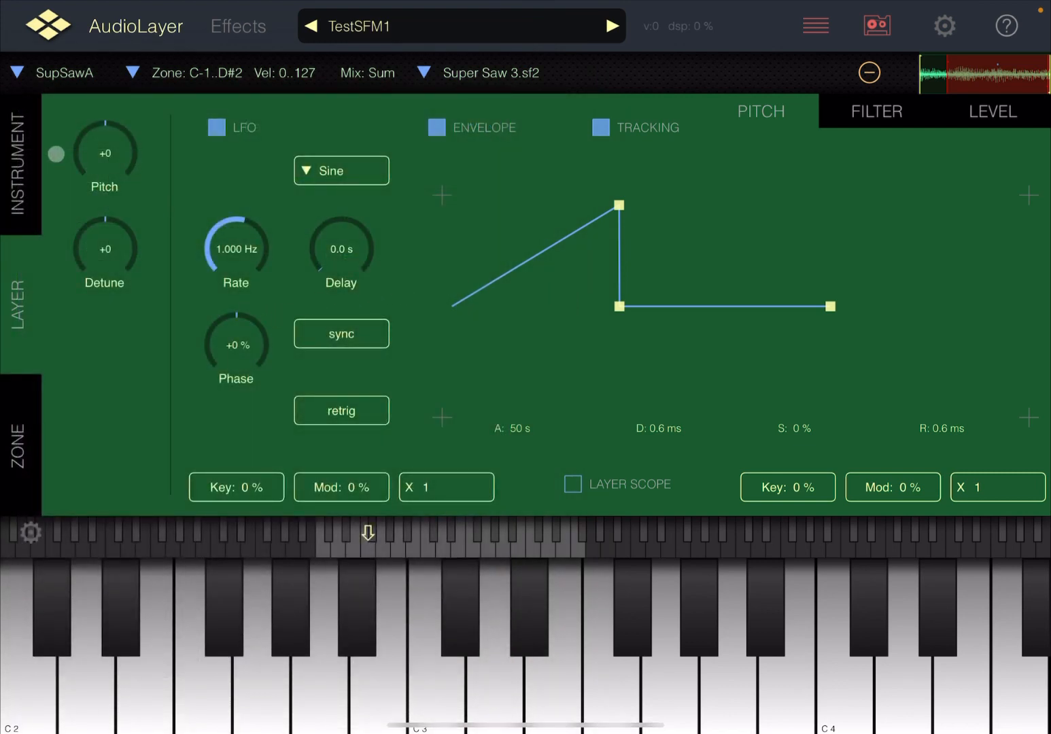
left_click(20, 160)
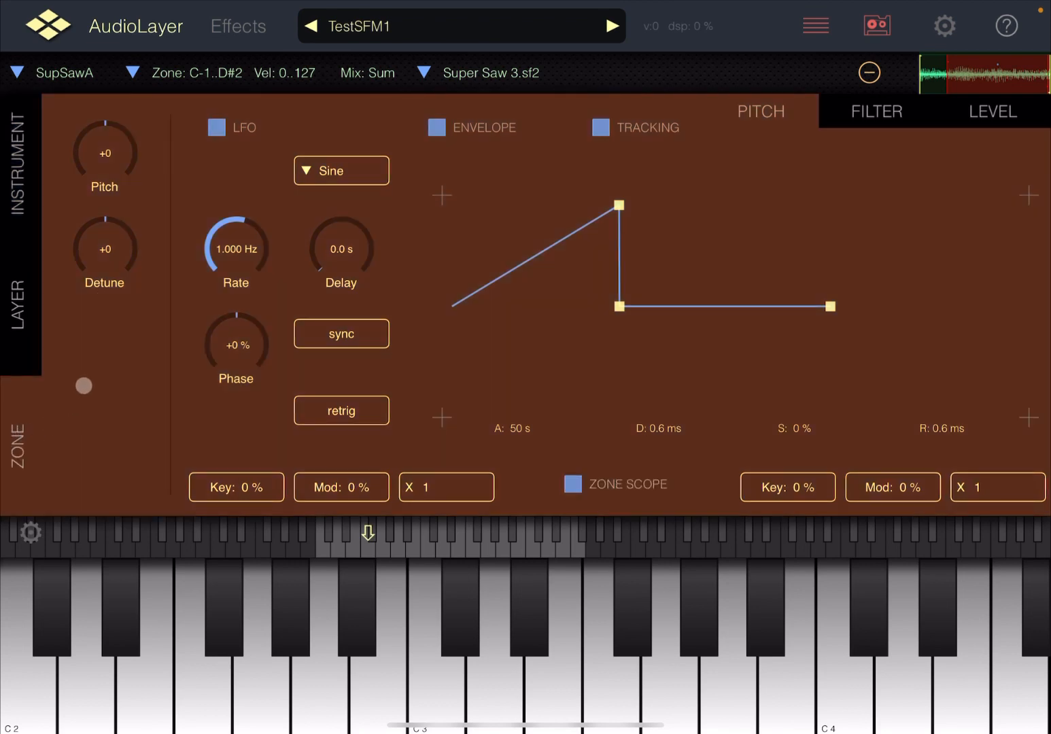
left_click(19, 285)
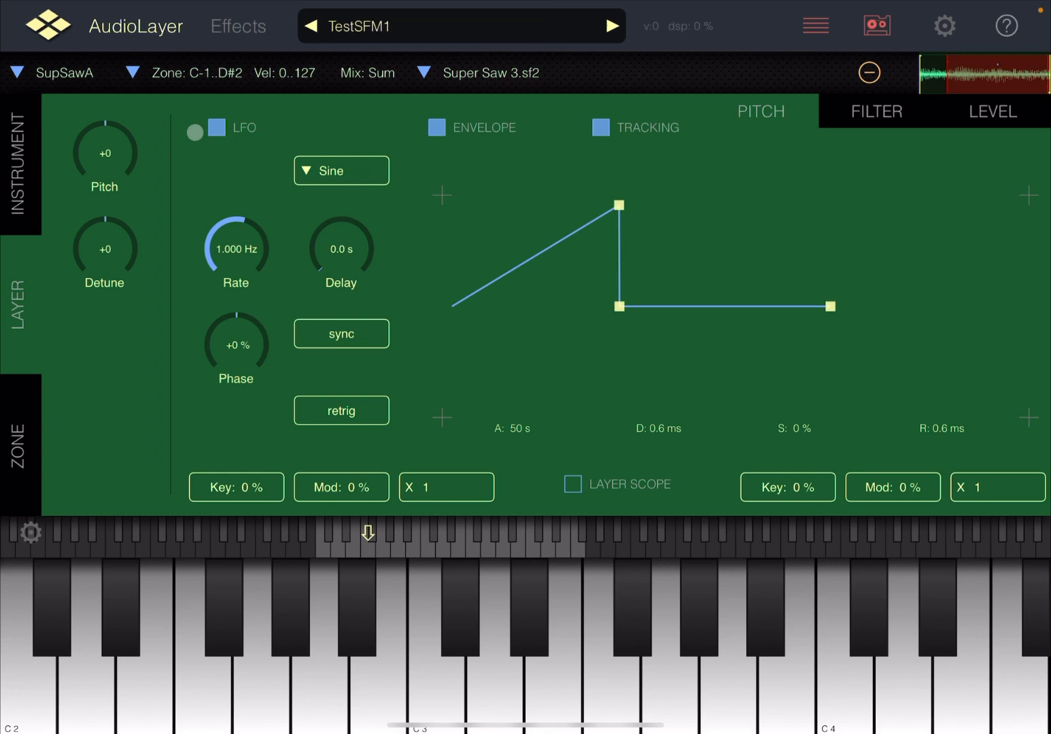
left_click(461, 25)
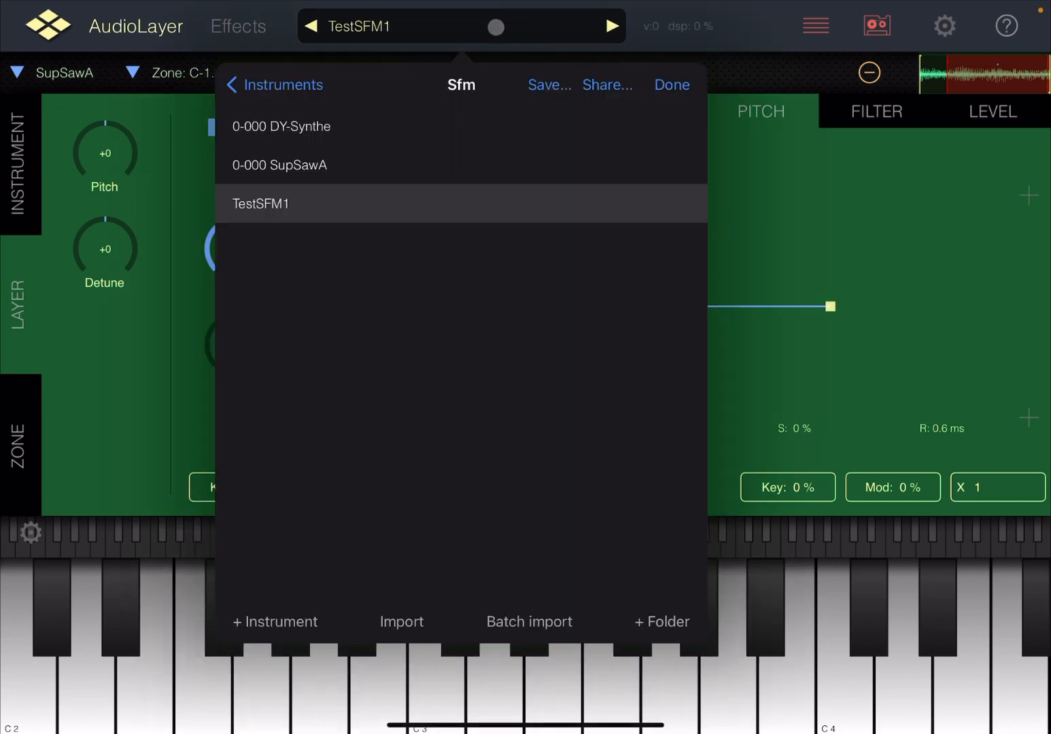
Import the Kaputt Sine.sf2 soundfont as a new instrument.
left_click(402, 621)
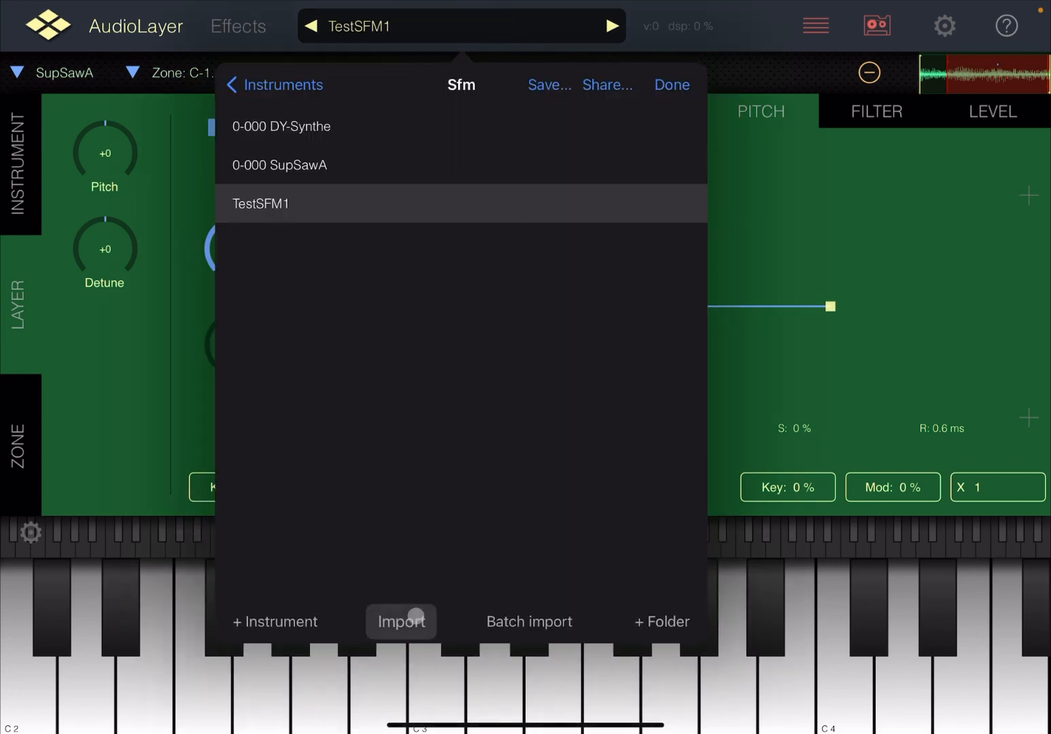
left_click(400, 620)
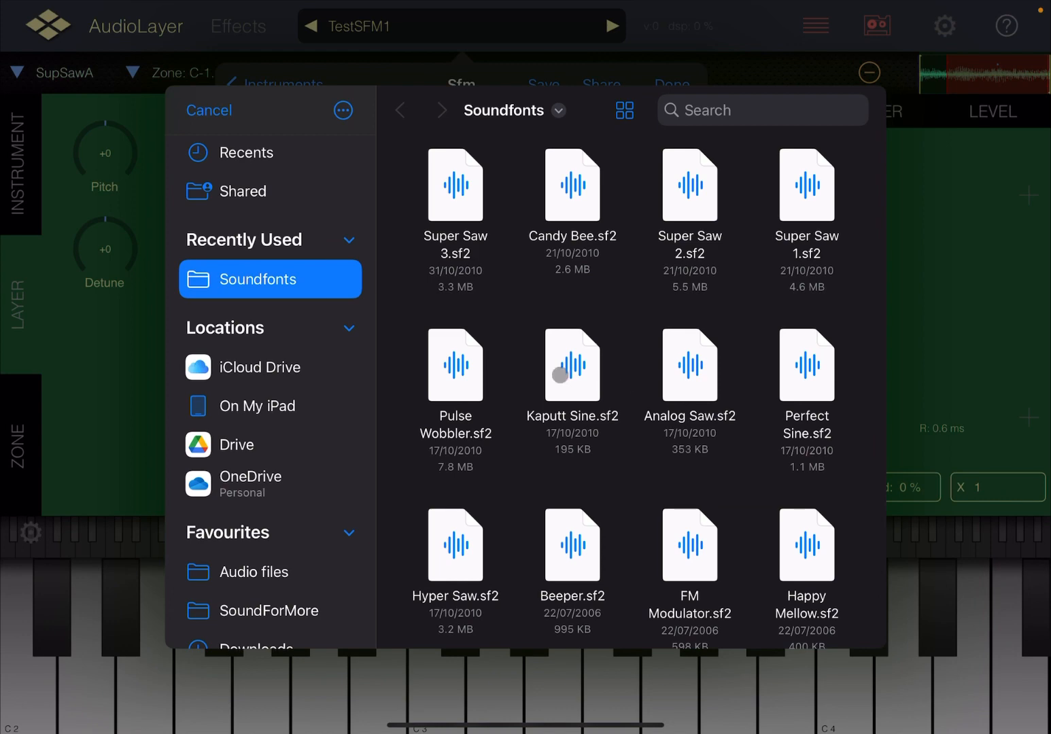
left_click(571, 364)
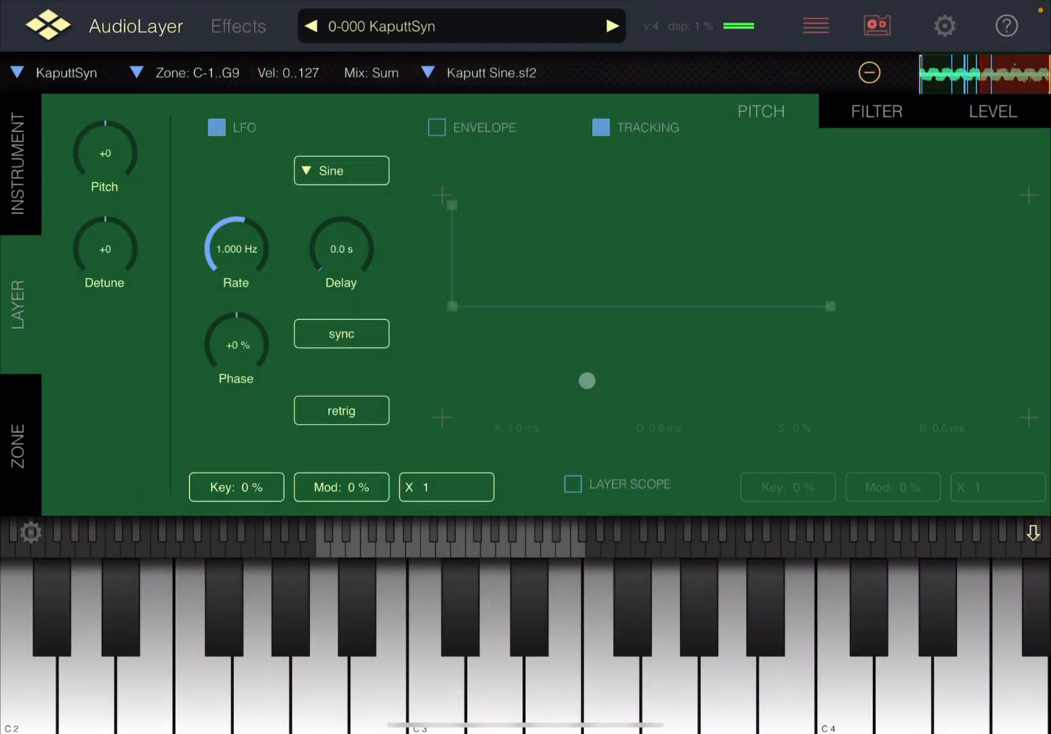
Import the Sine Wave.sf2 soundfont, leaving PD-Sinewave loaded.
left_click(939, 619)
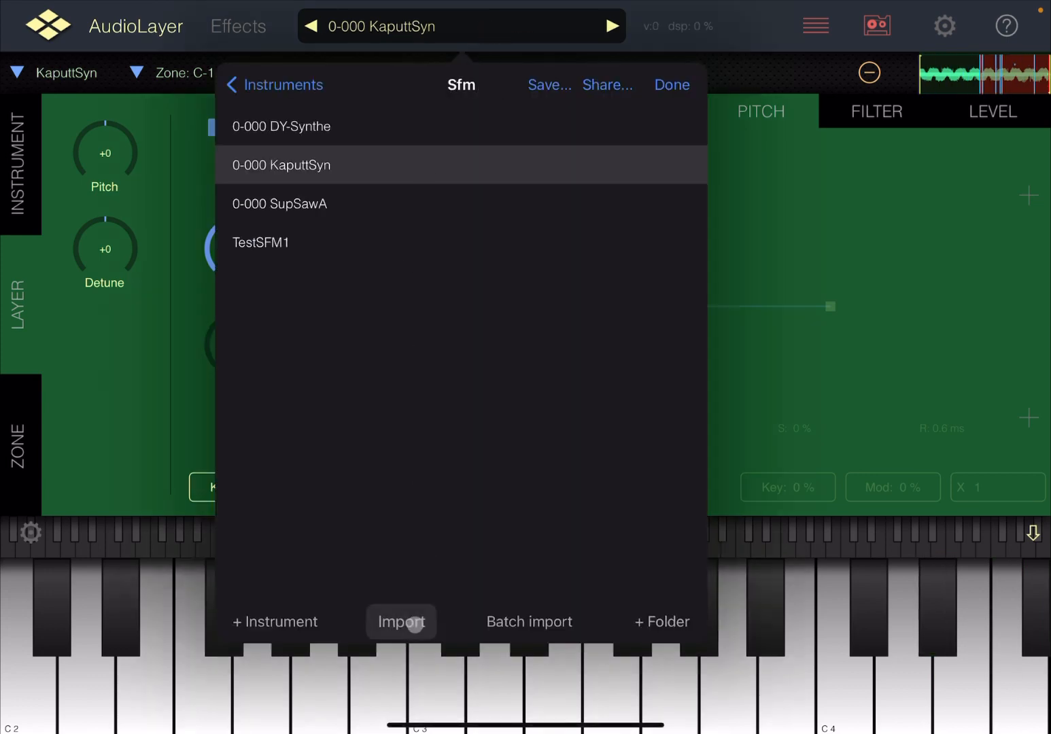
left_click(400, 622)
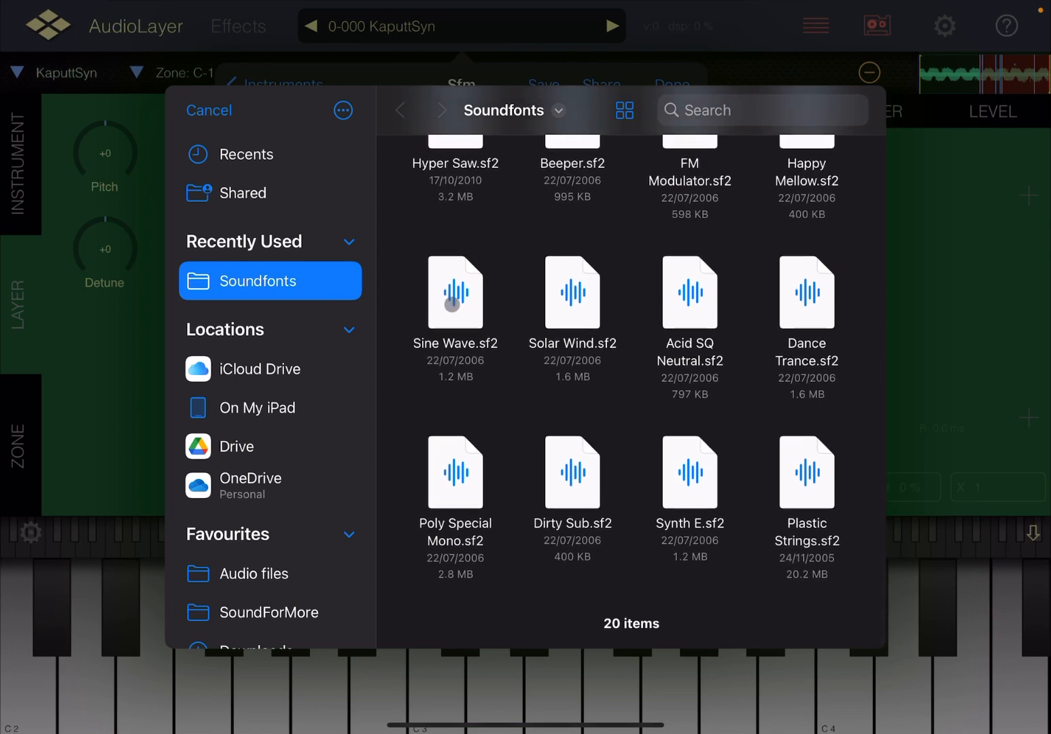
double_click(454, 294)
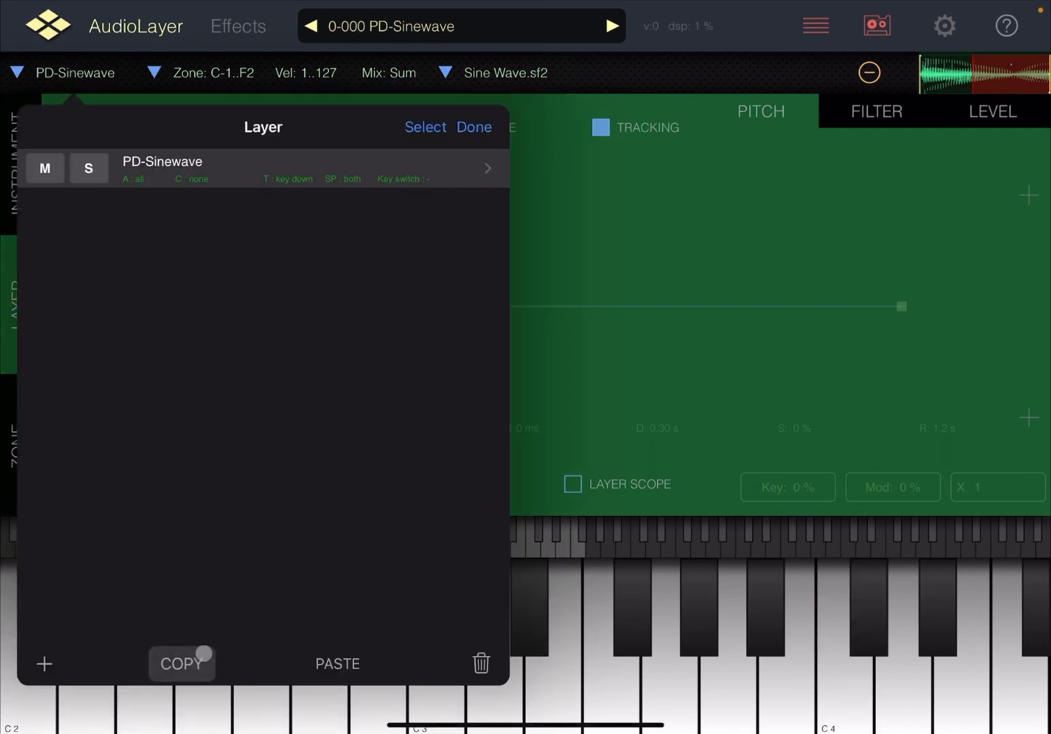
Copy the PD-Sinewave layer, paste it into TestSFM1, and show SupSawA's level settings.
left_click(473, 126)
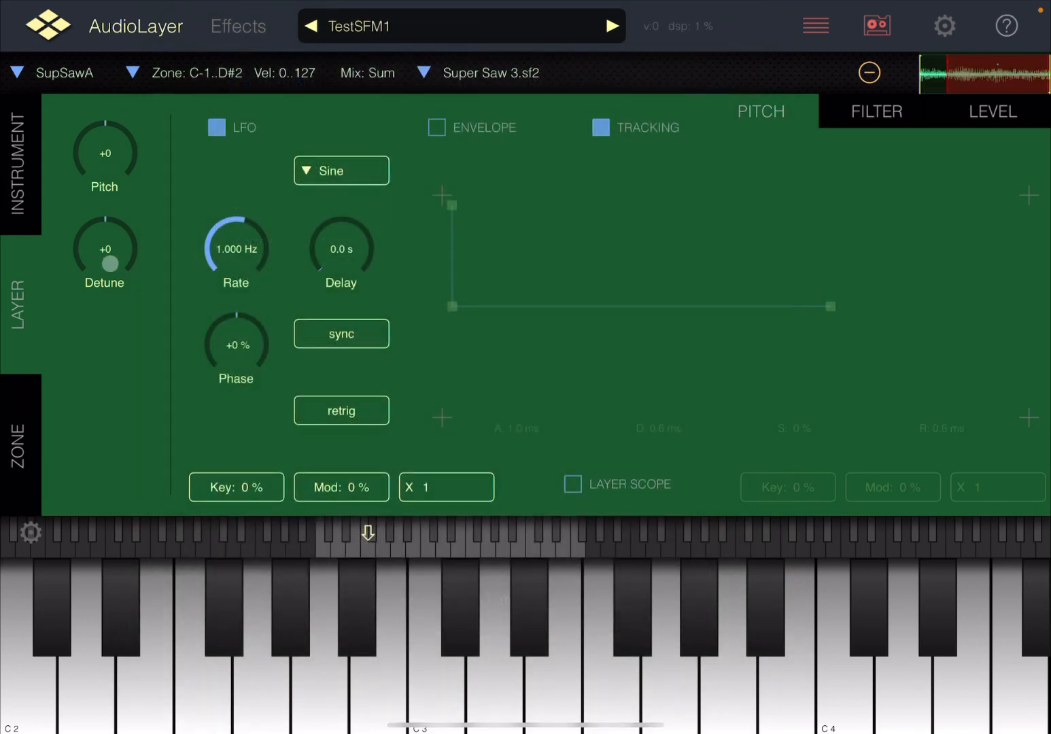
left_click(65, 74)
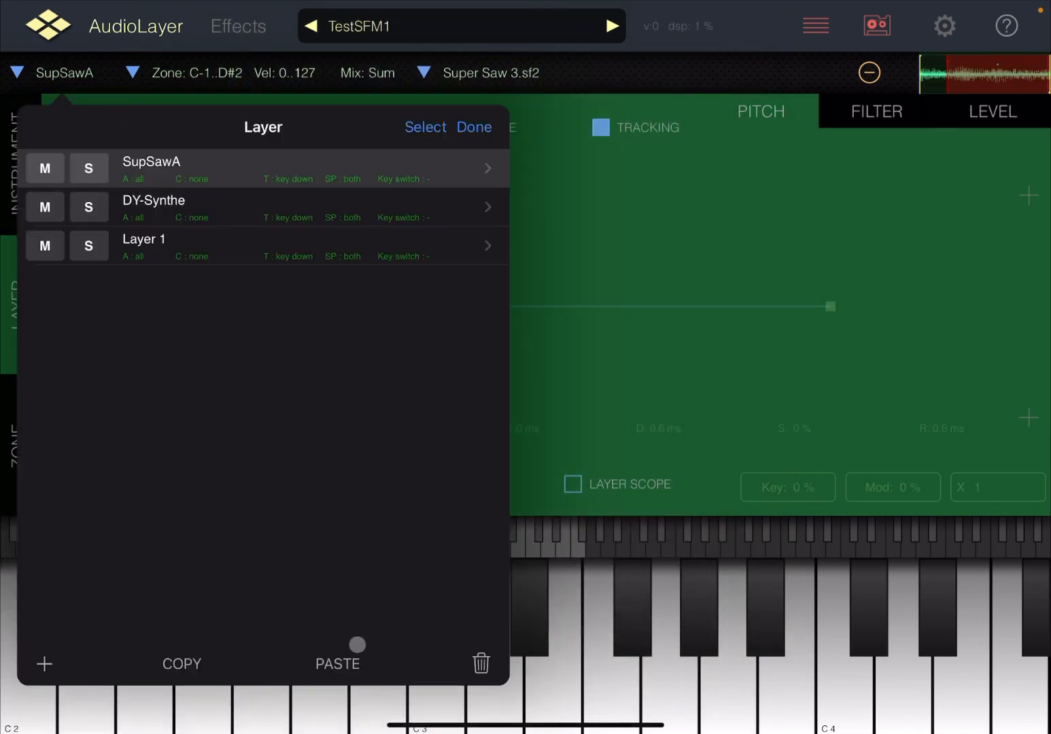
left_click(474, 126)
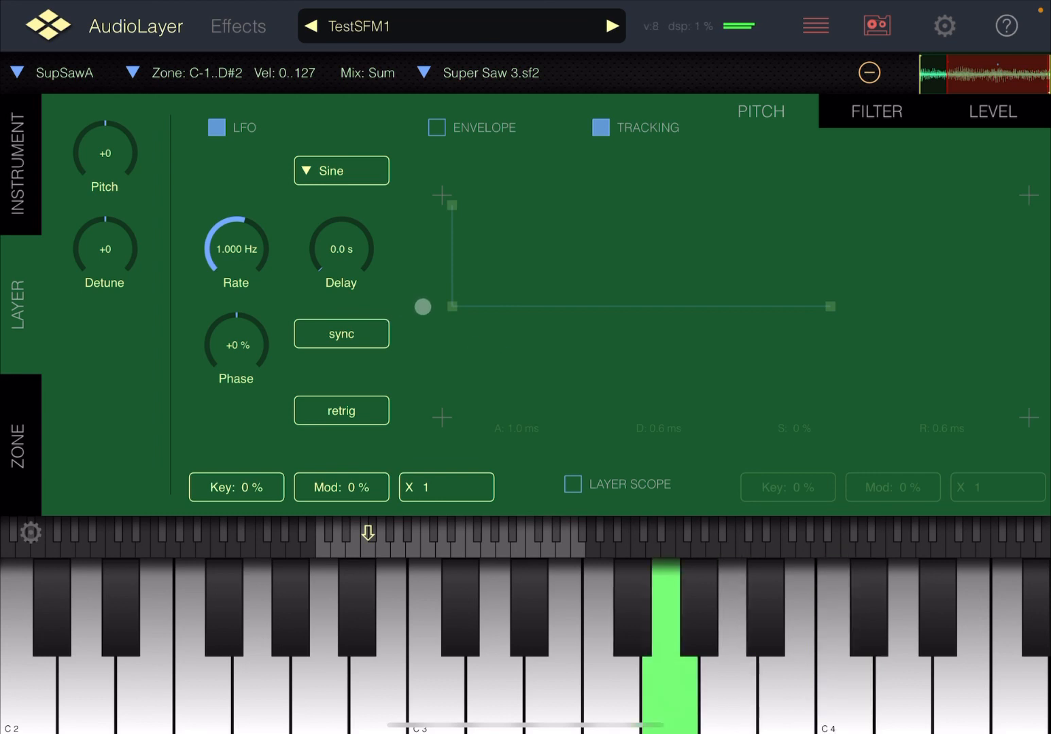
left_click(993, 111)
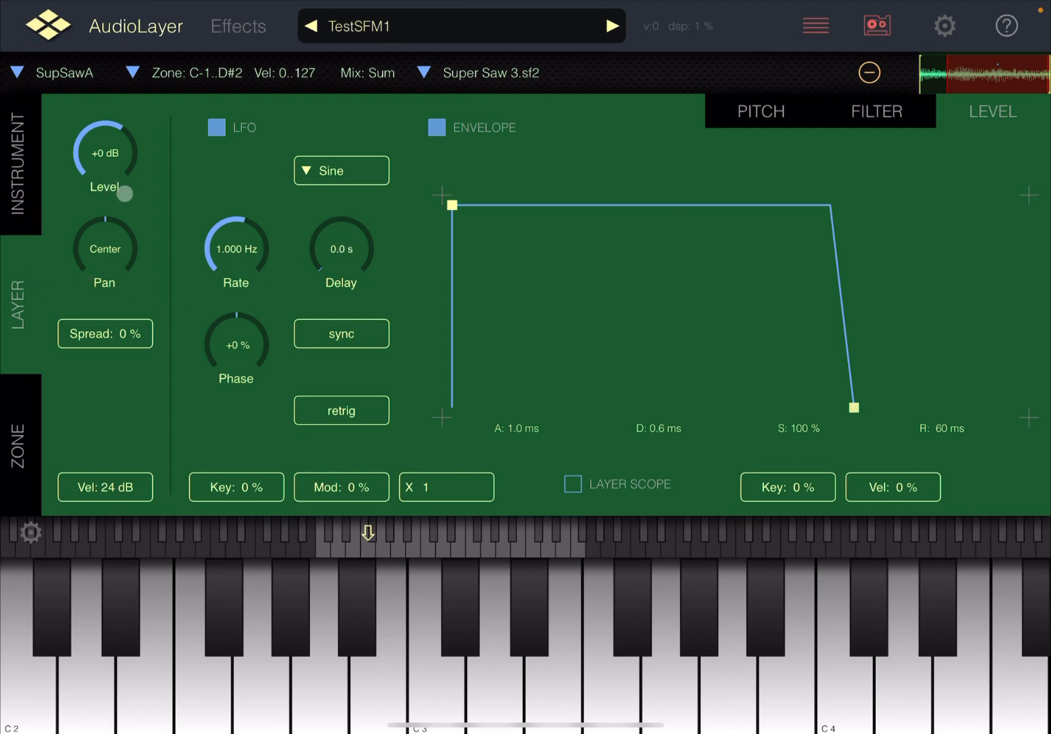
Shape SupSawA's envelope to 6.2 s attack, 29 s decay, 98% sustain, level -8 dB.
left_click(54, 73)
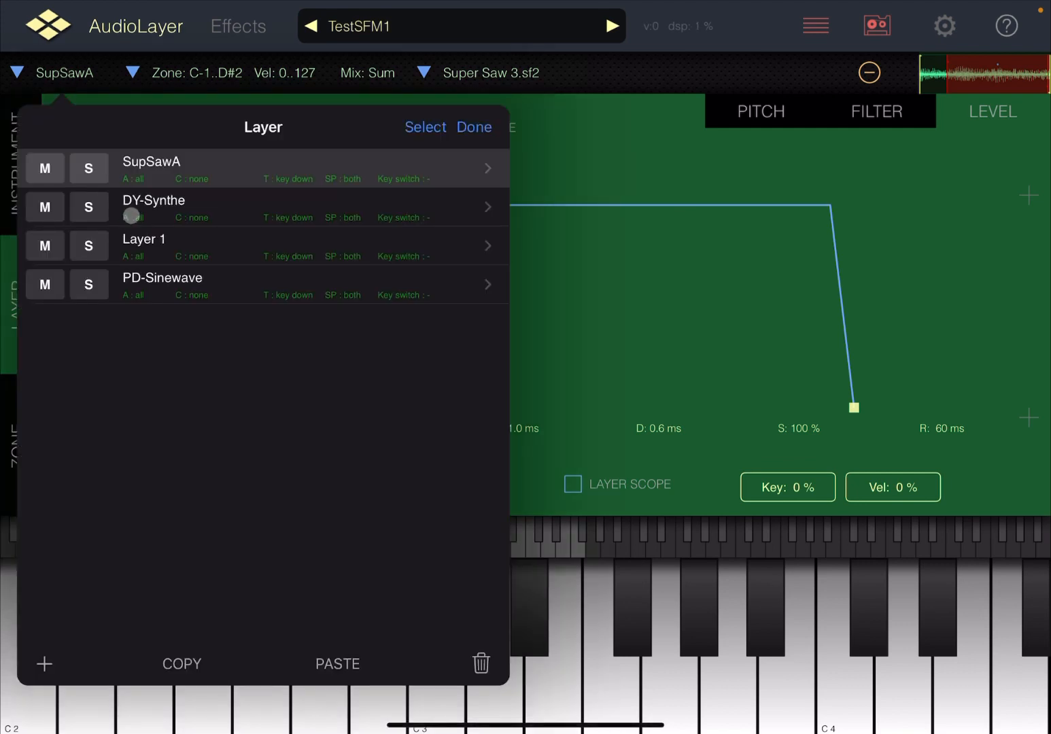
left_click(474, 126)
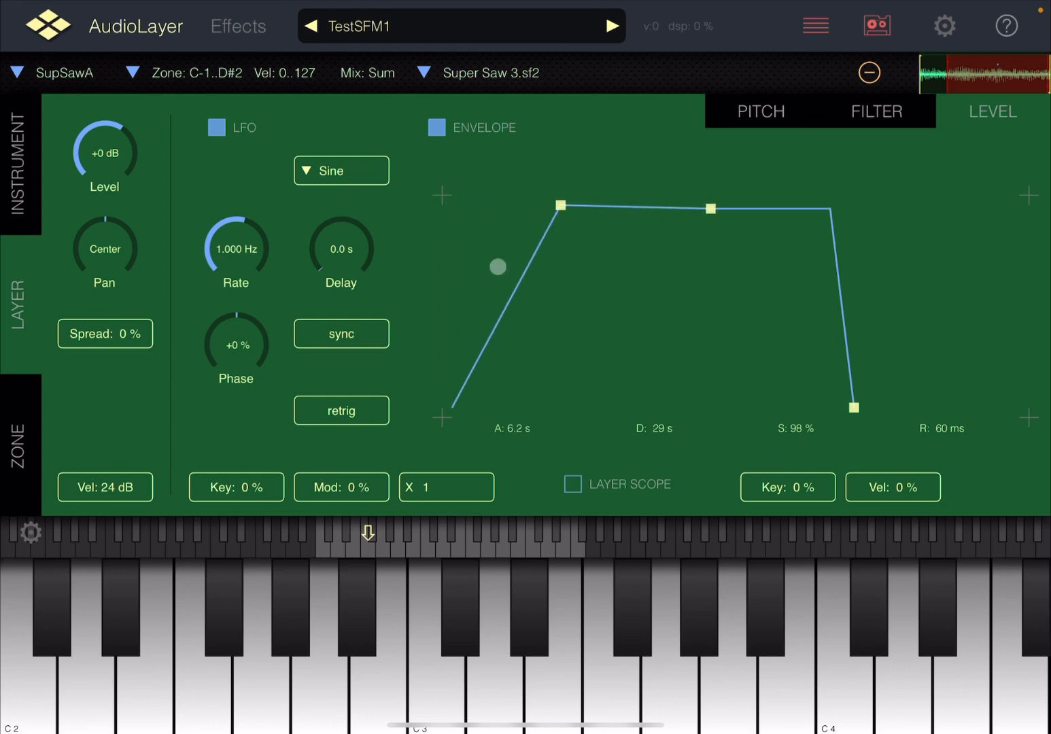
left_click(764, 605)
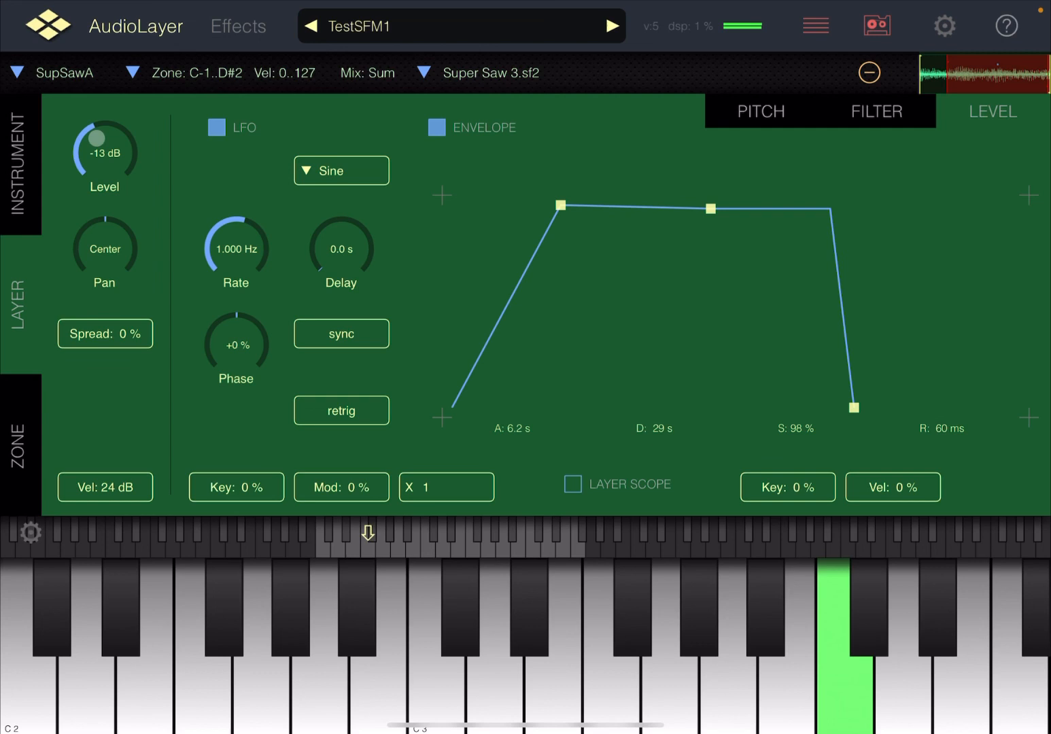
left_click_drag(103, 157, 119, 112)
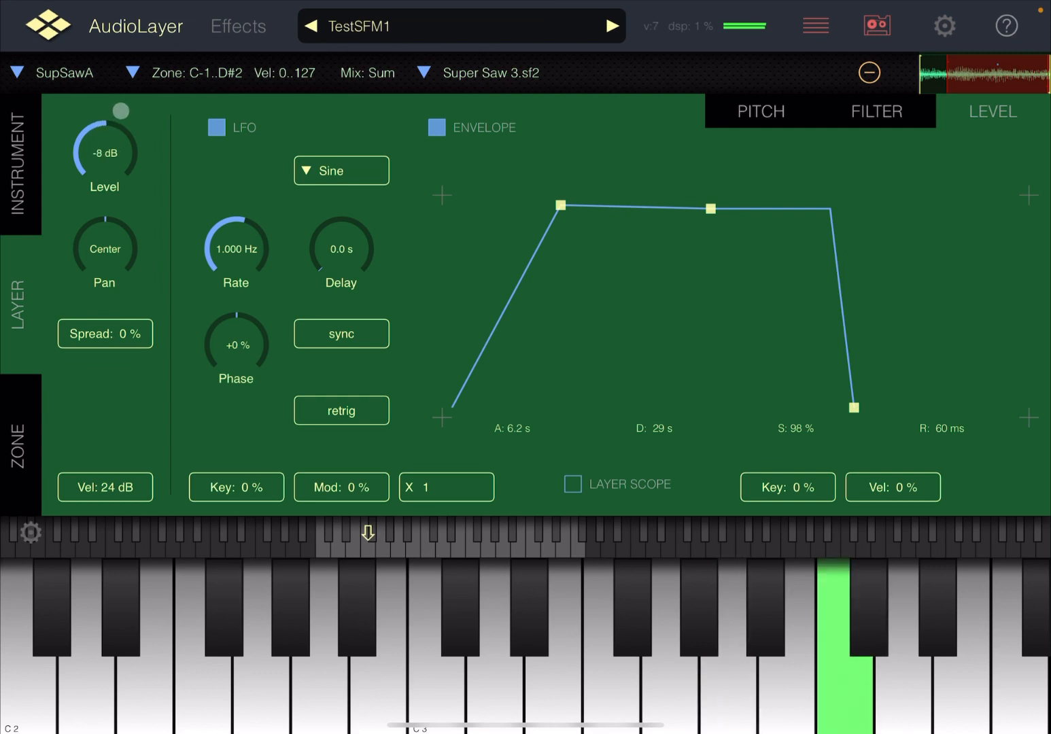
left_click(16, 73)
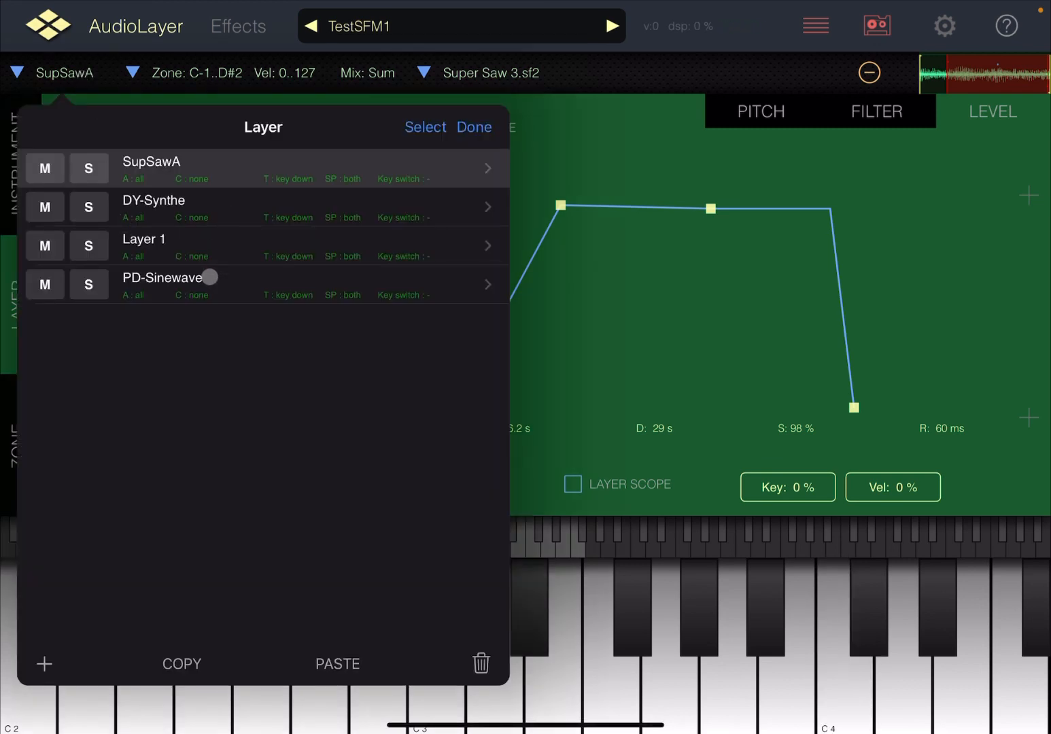
Select the PD-Sinewave layer and raise its level to +10 dB.
left_click(162, 284)
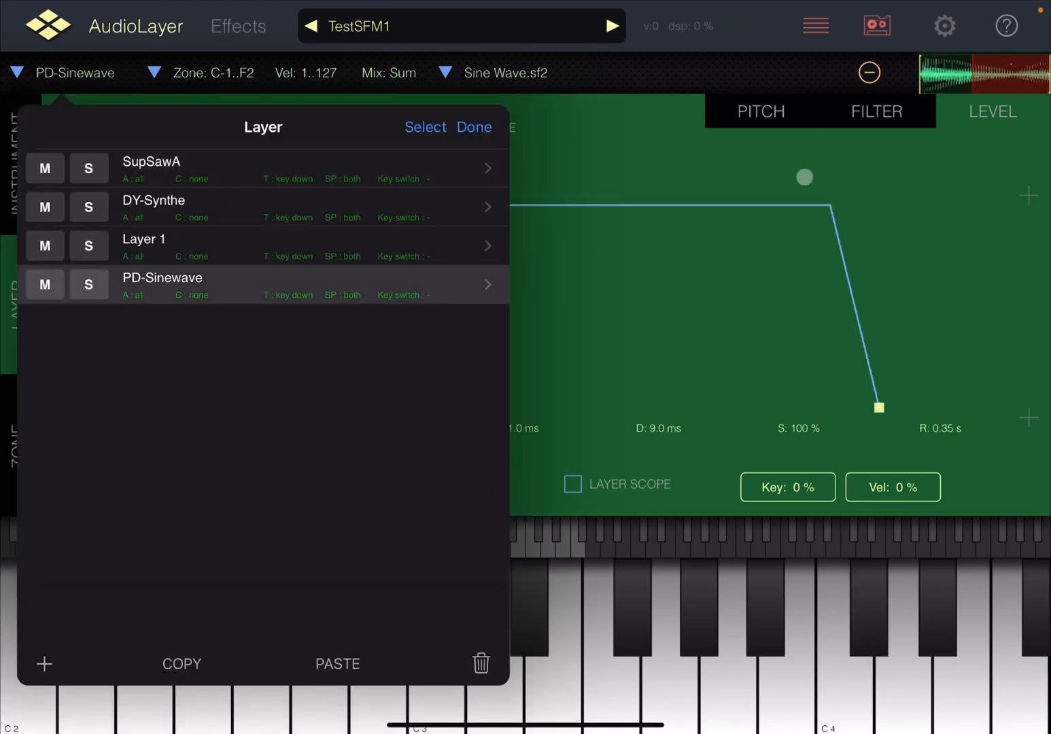
left_click(474, 126)
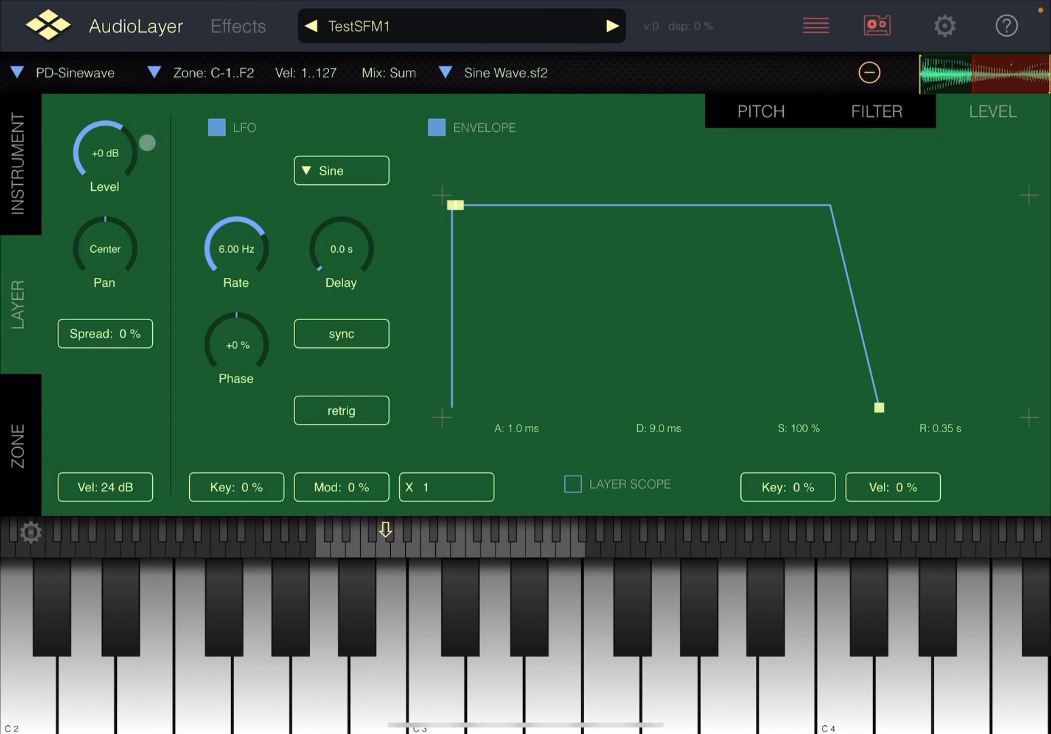
left_click_drag(106, 150, 106, 102)
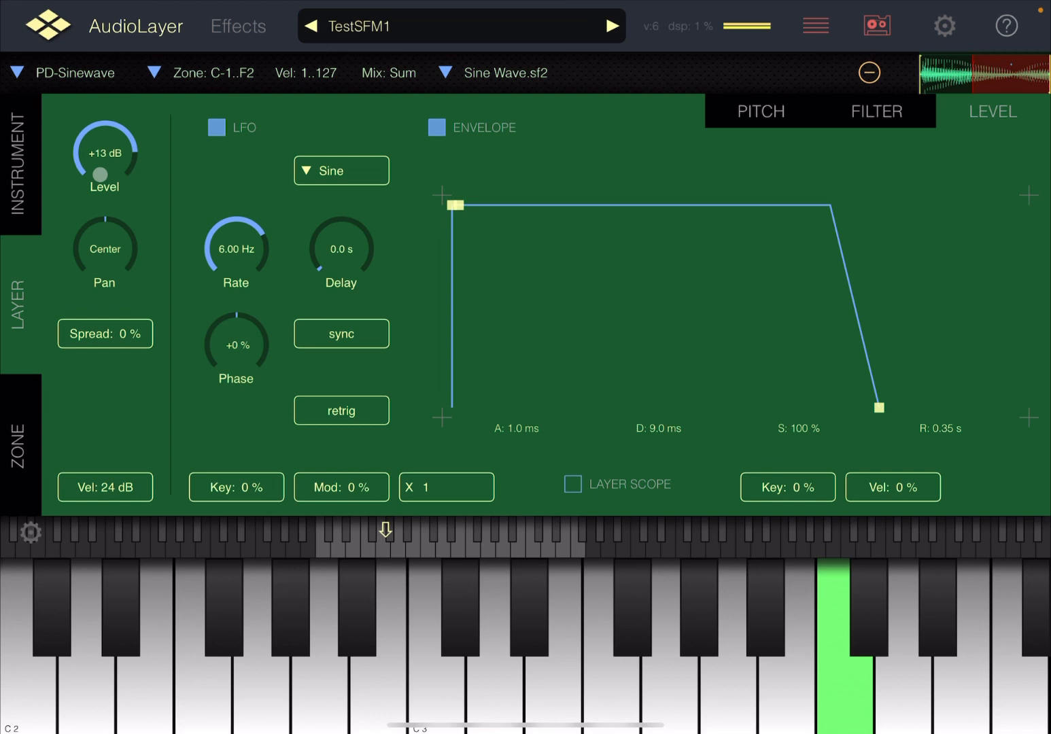
left_click_drag(103, 153, 103, 166)
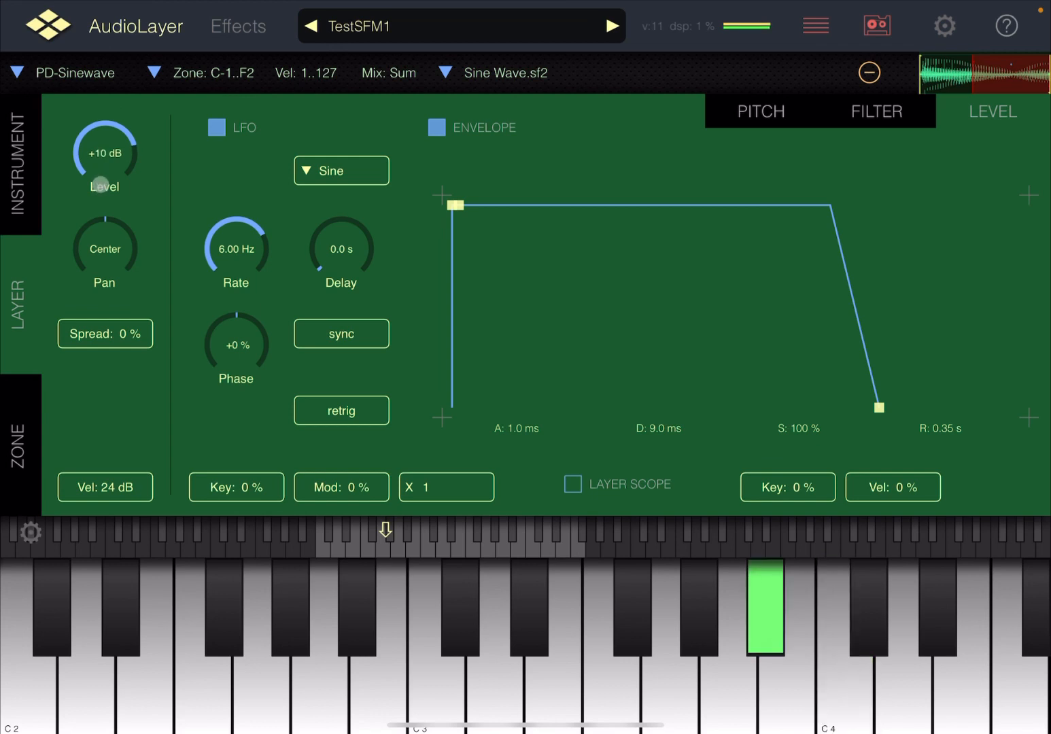